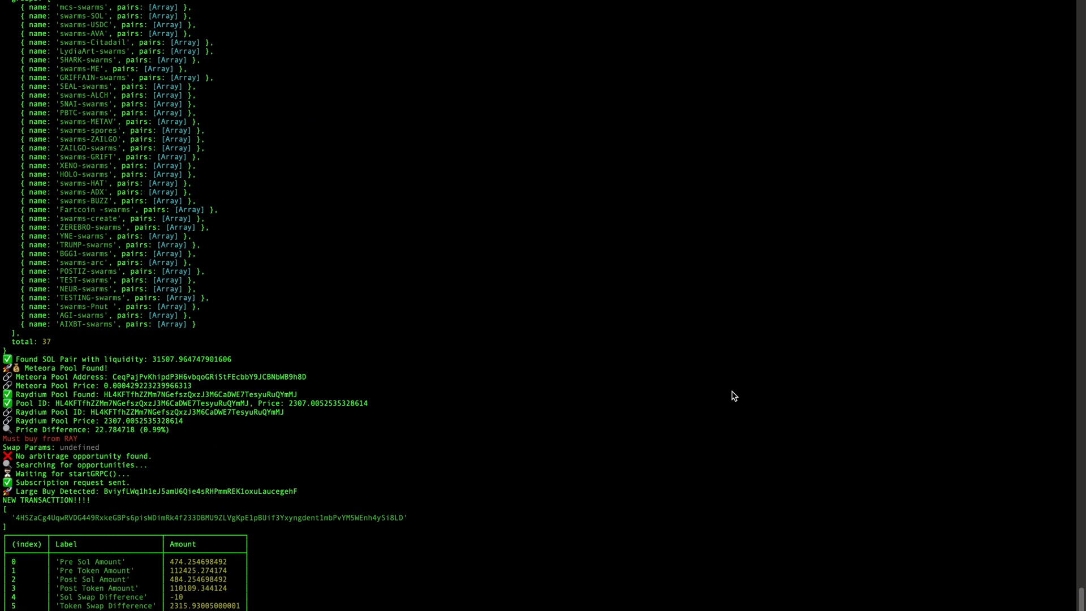
Step: Scroll down the board and select the left exchange logo, the 0.268 and 0.264 prices, and the dollar signs
scroll(down, 3)
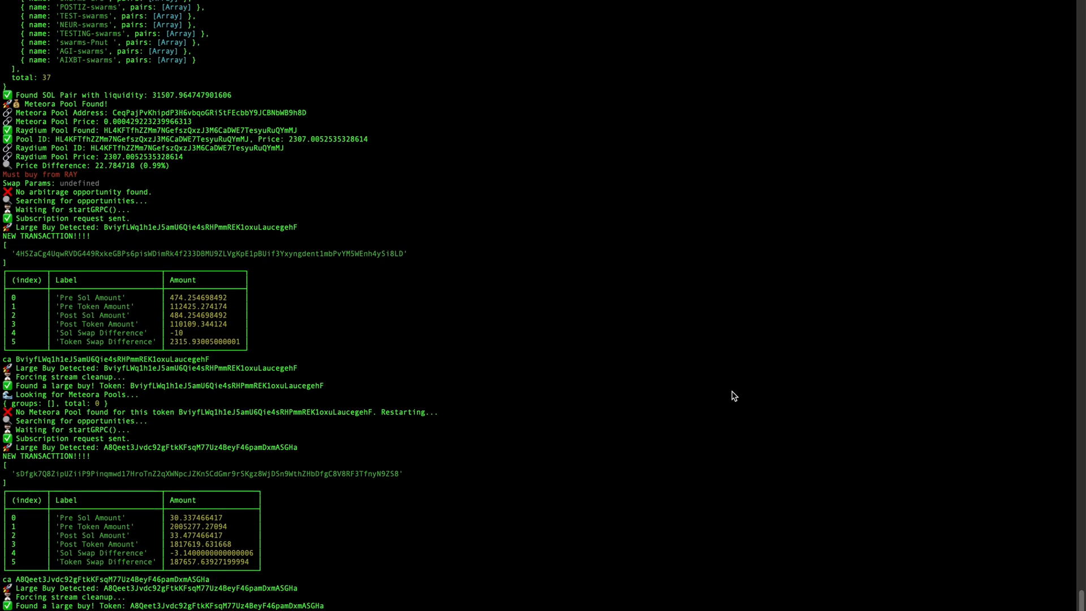
scroll(down, 3)
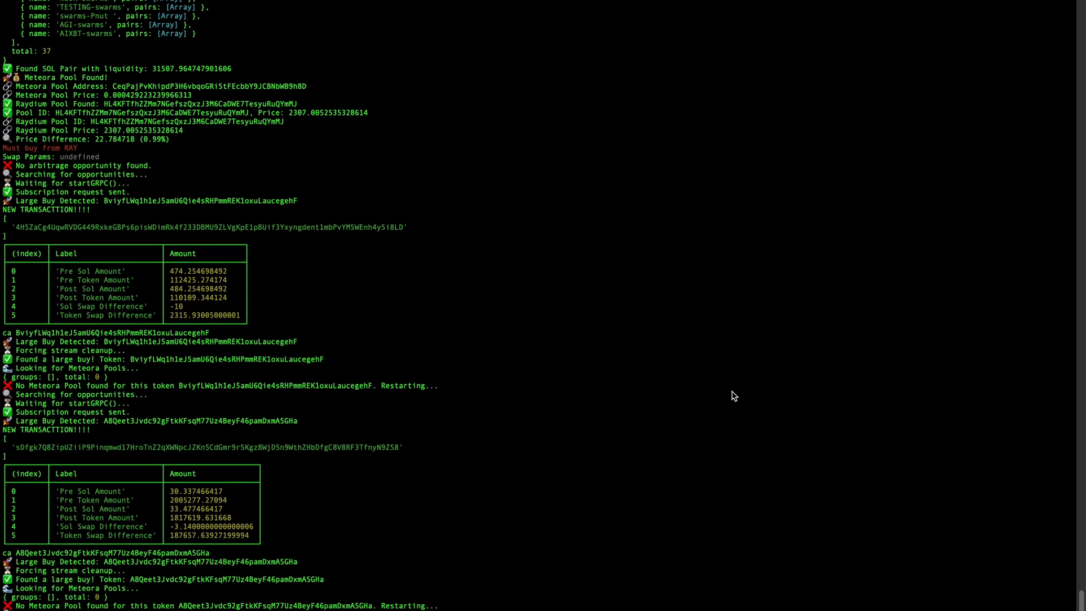
scroll(down, 3)
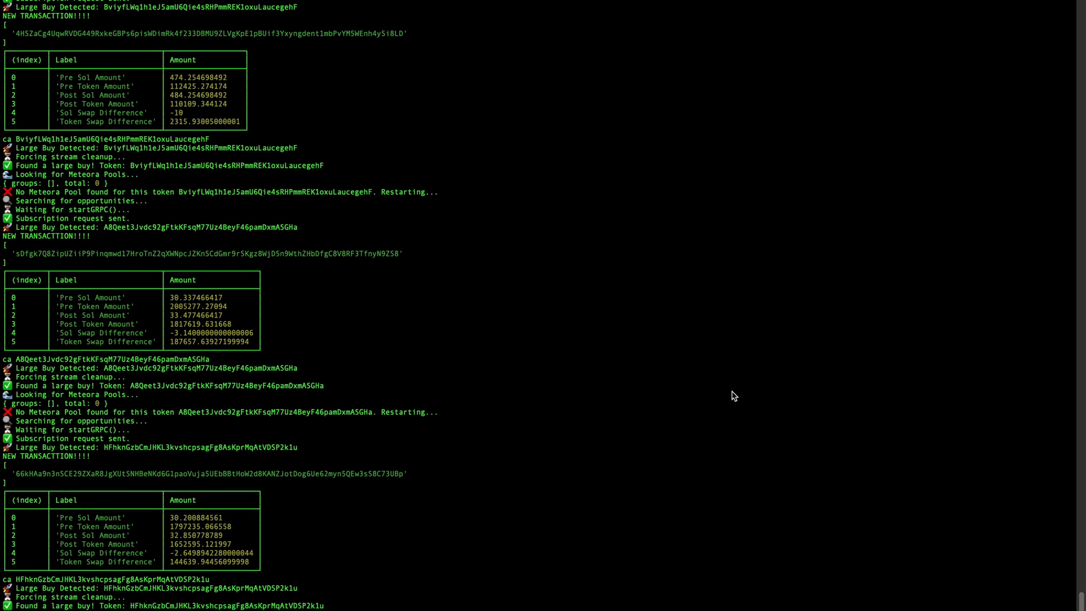
scroll(down, 3)
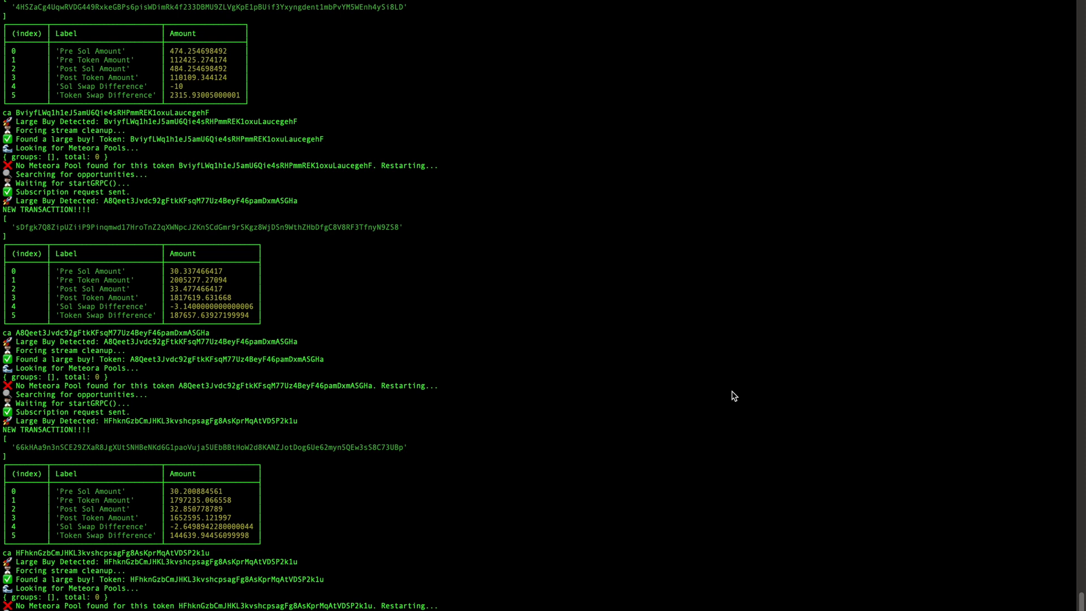
scroll(down, 3)
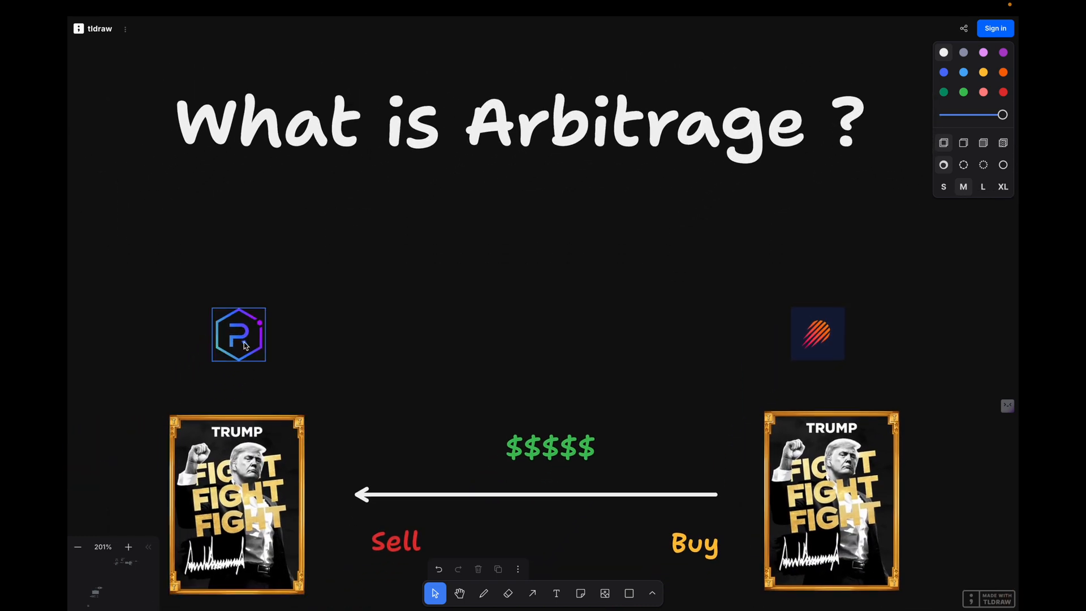
click(830, 502)
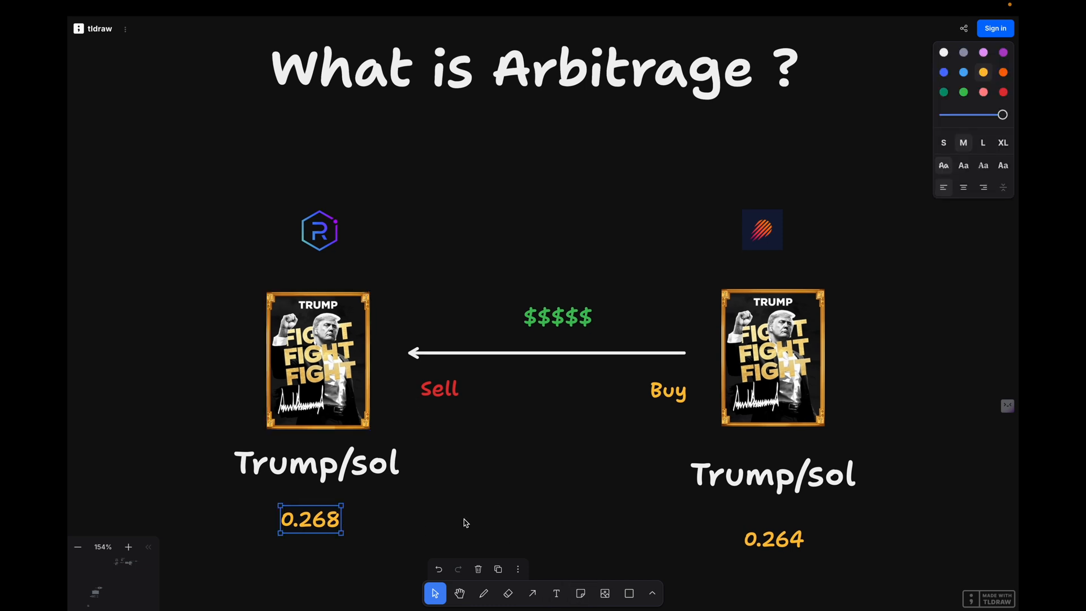
click(773, 539)
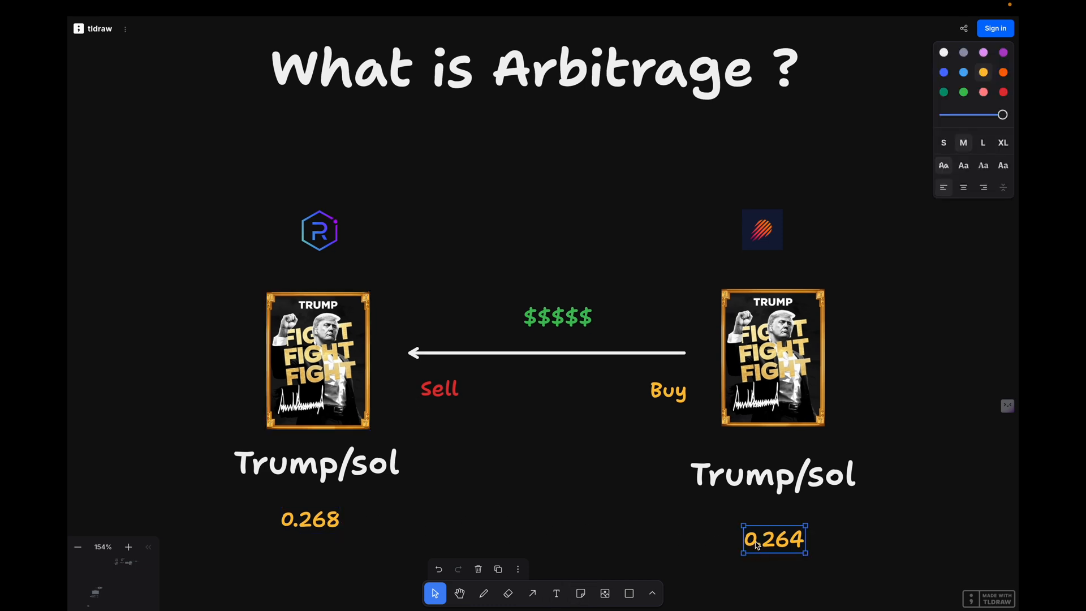
click(309, 519)
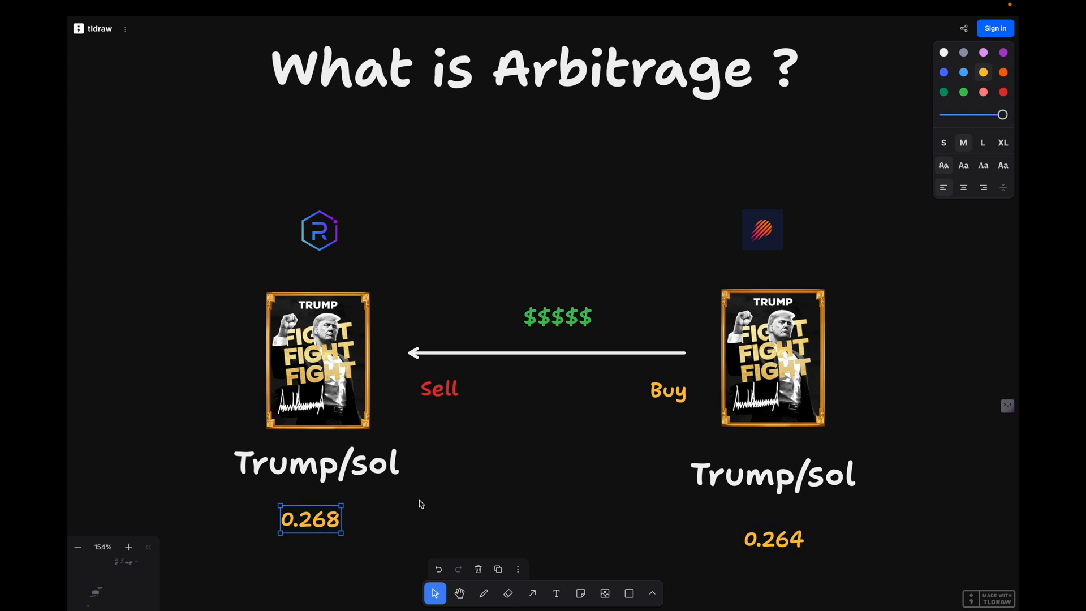
click(667, 389)
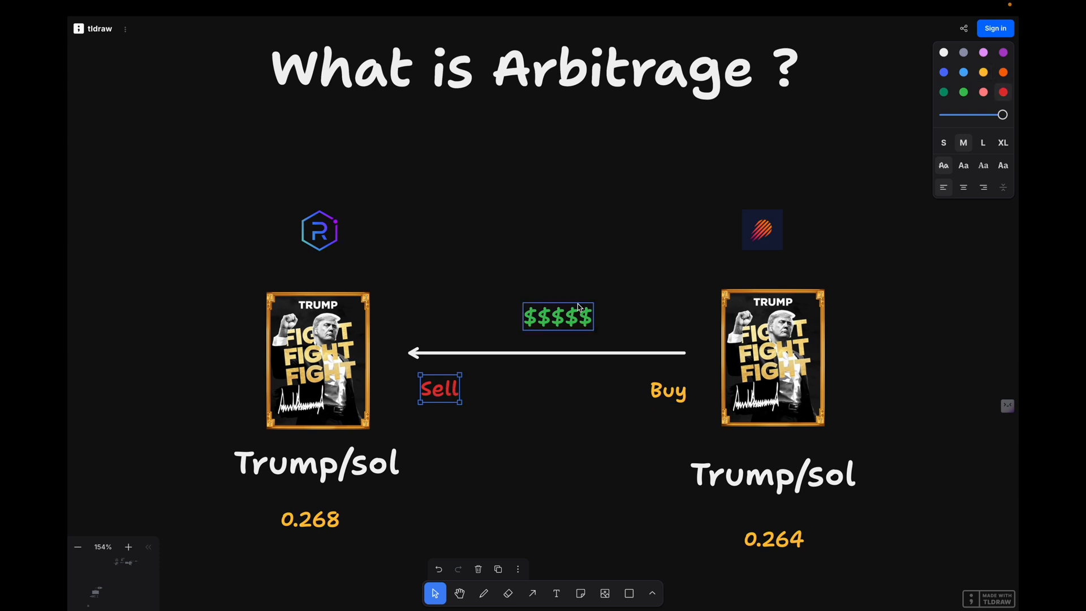
drag(558, 316, 566, 337)
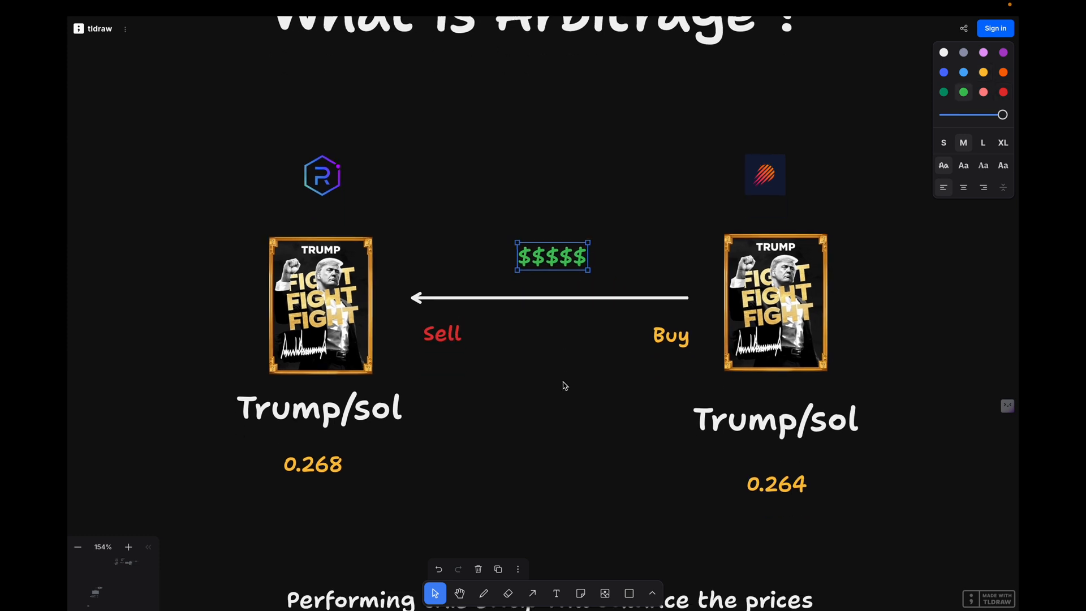
Step: Scroll further down and highlight words in the Compare Price Changes label, then stop editing
scroll(down, 3)
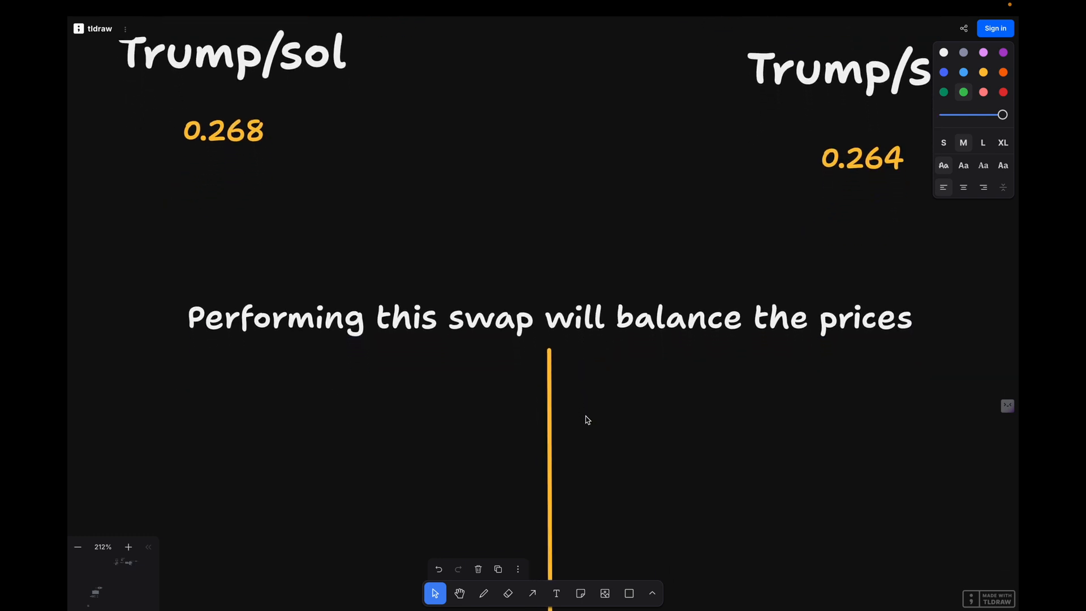
scroll(down, 3)
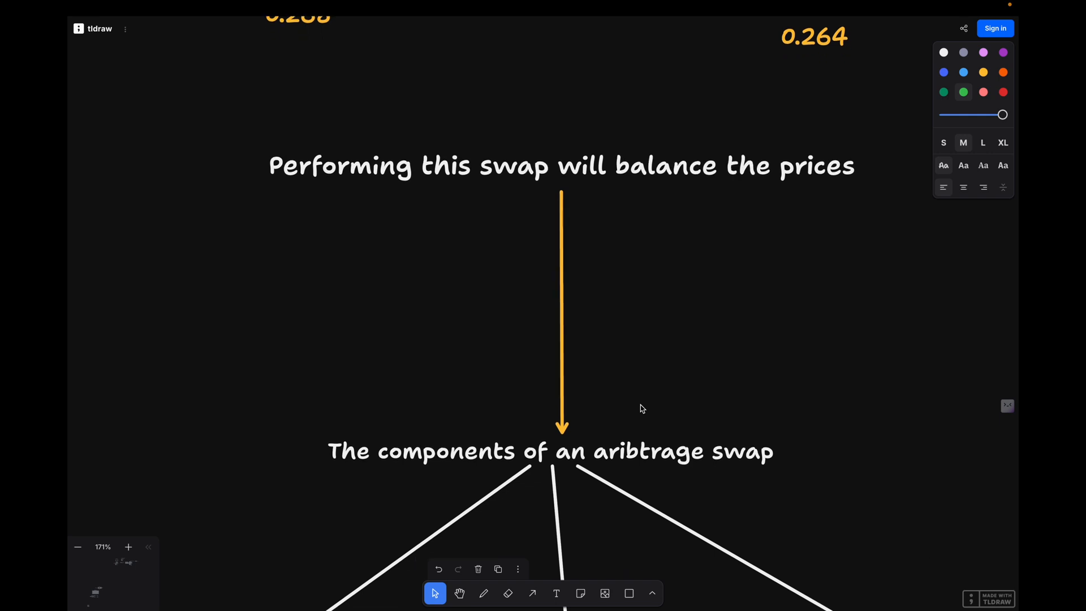
mouse_move(573, 434)
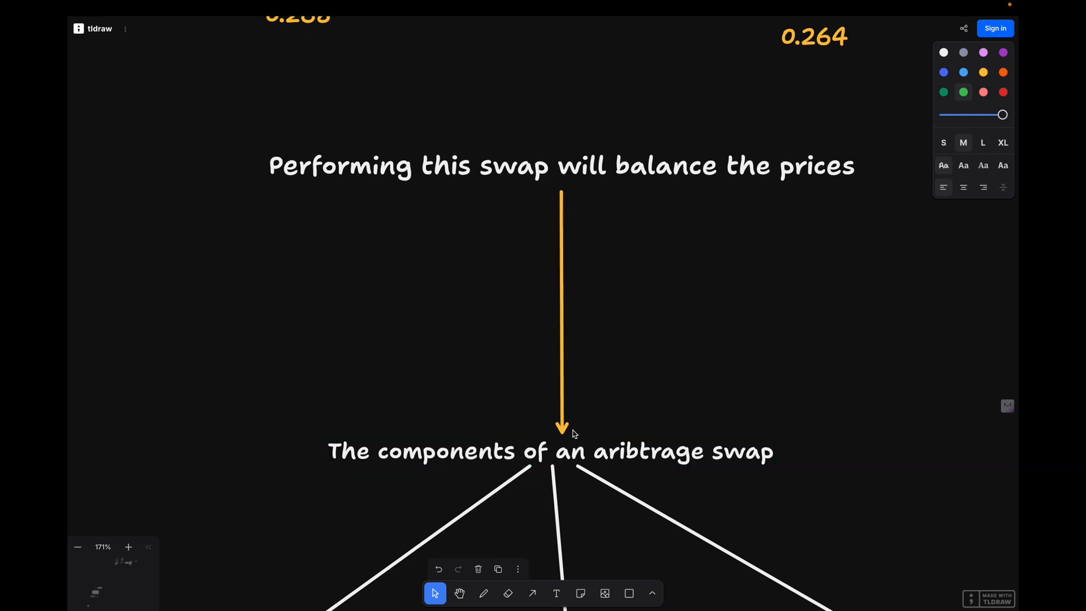
scroll(down, 3)
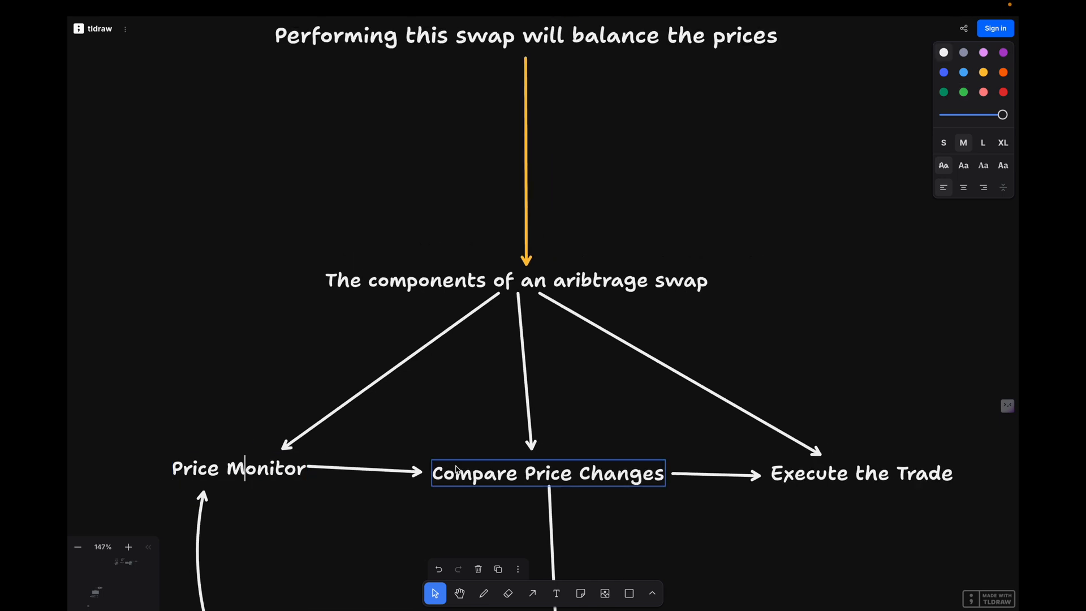
double_click(548, 473)
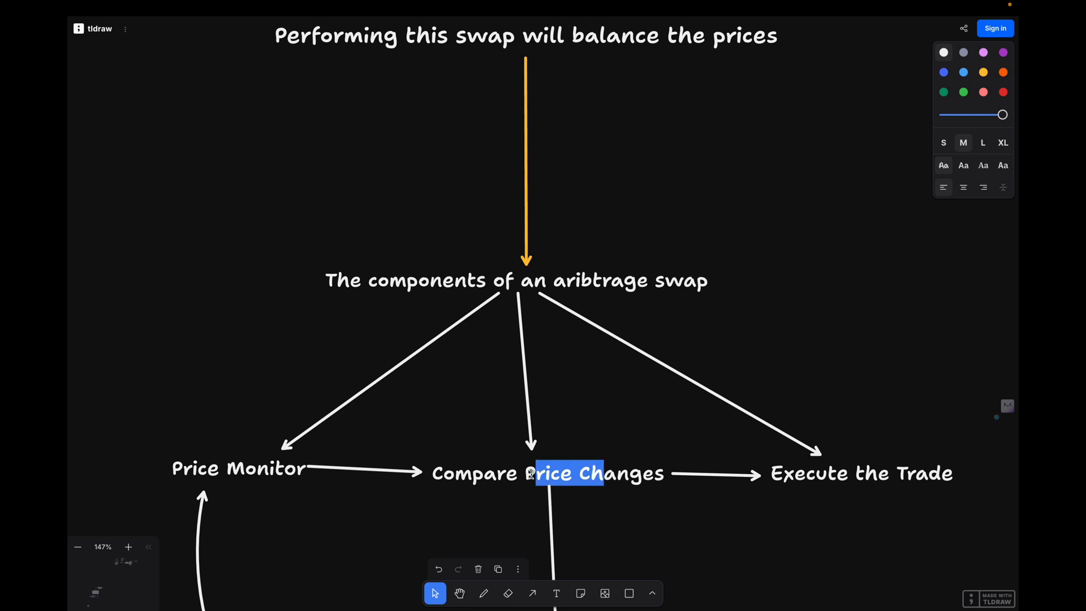
click(861, 473)
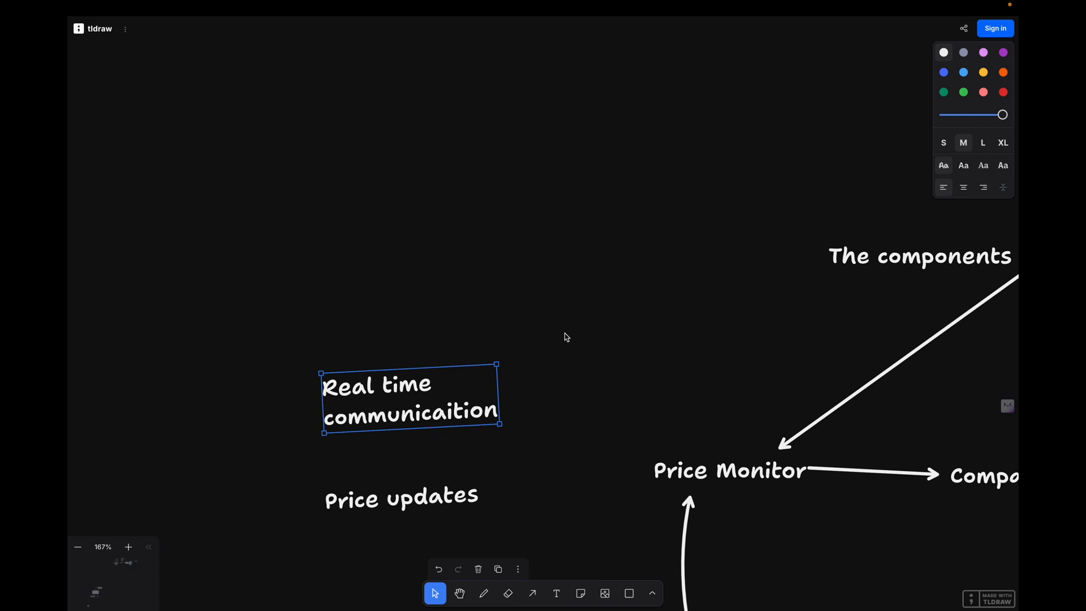
Step: Add a red 'GRPC' text label, move it above the notes, and select it with both notes
click(556, 594)
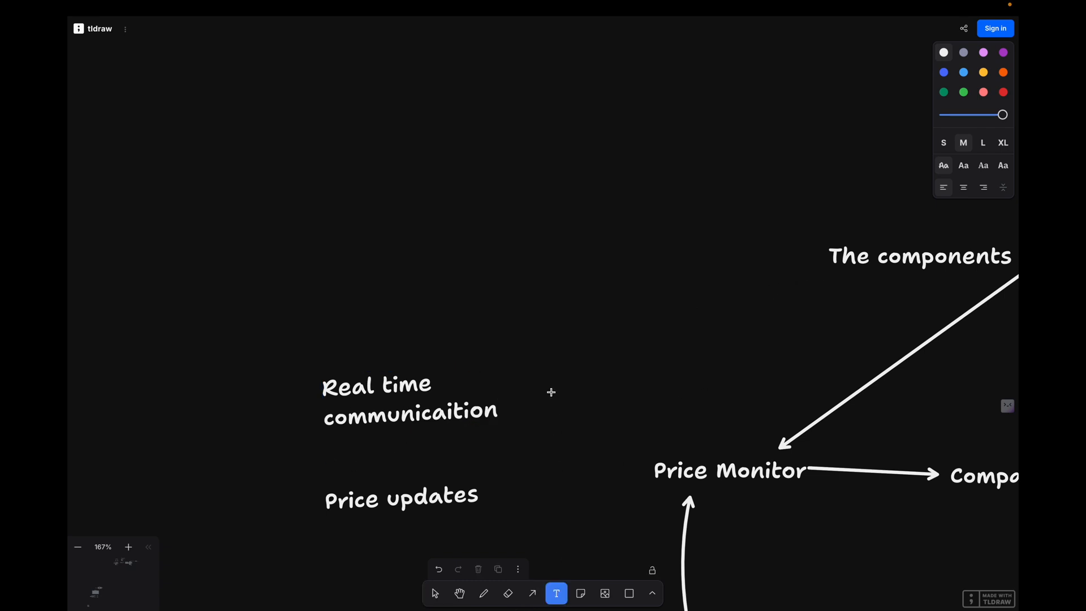
click(435, 594)
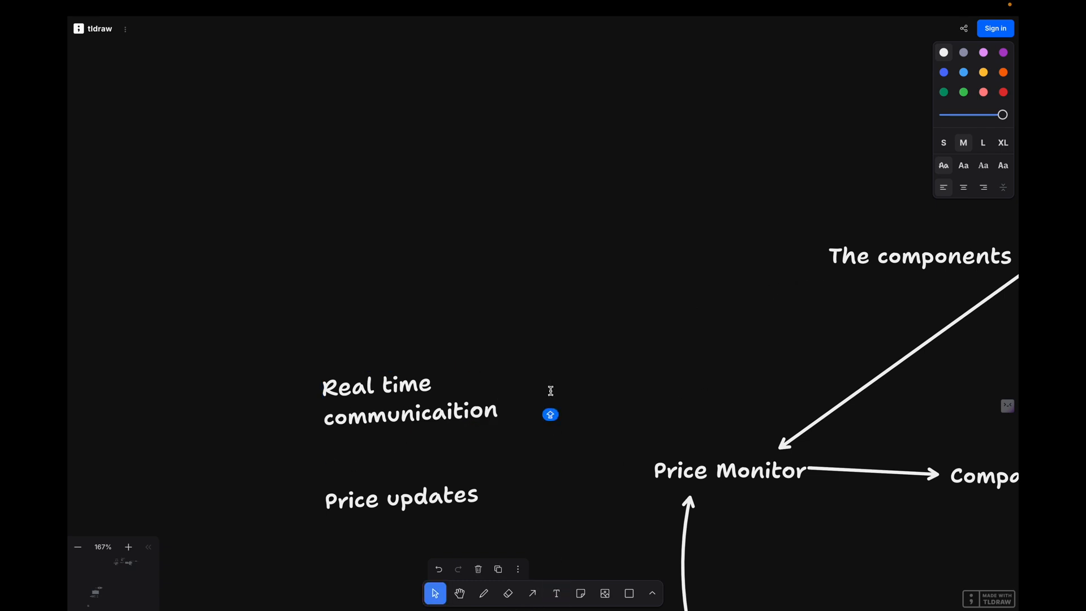
text(GRPC)
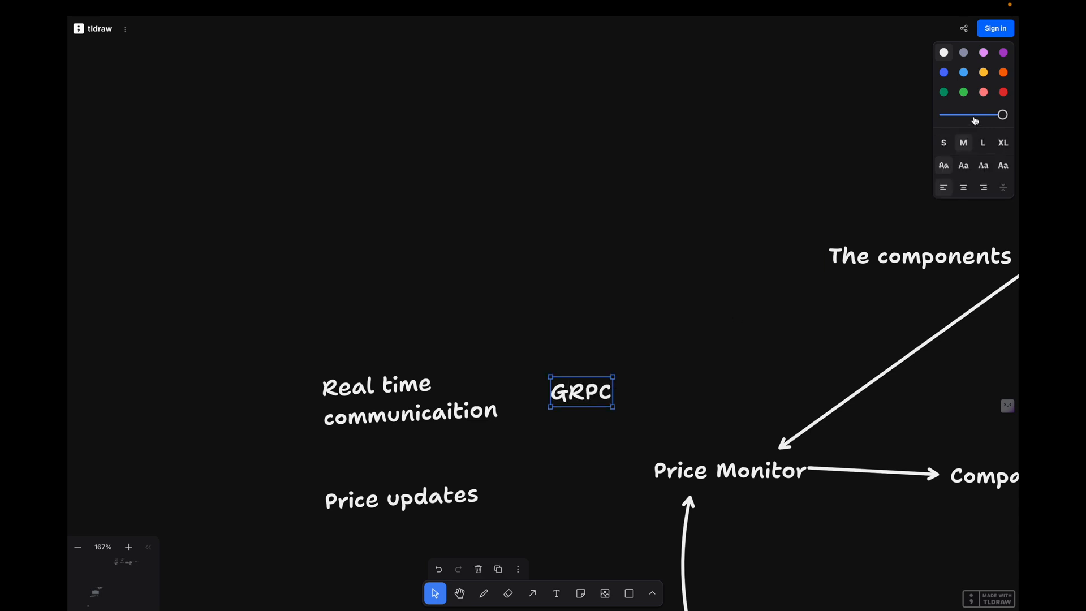
click(1002, 92)
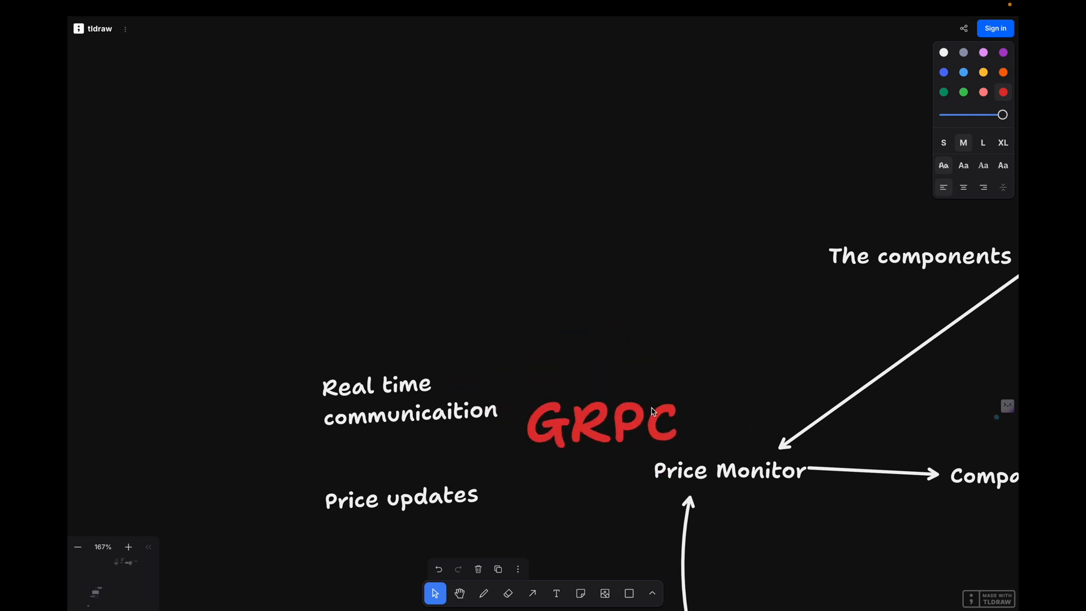
drag(602, 422, 572, 329)
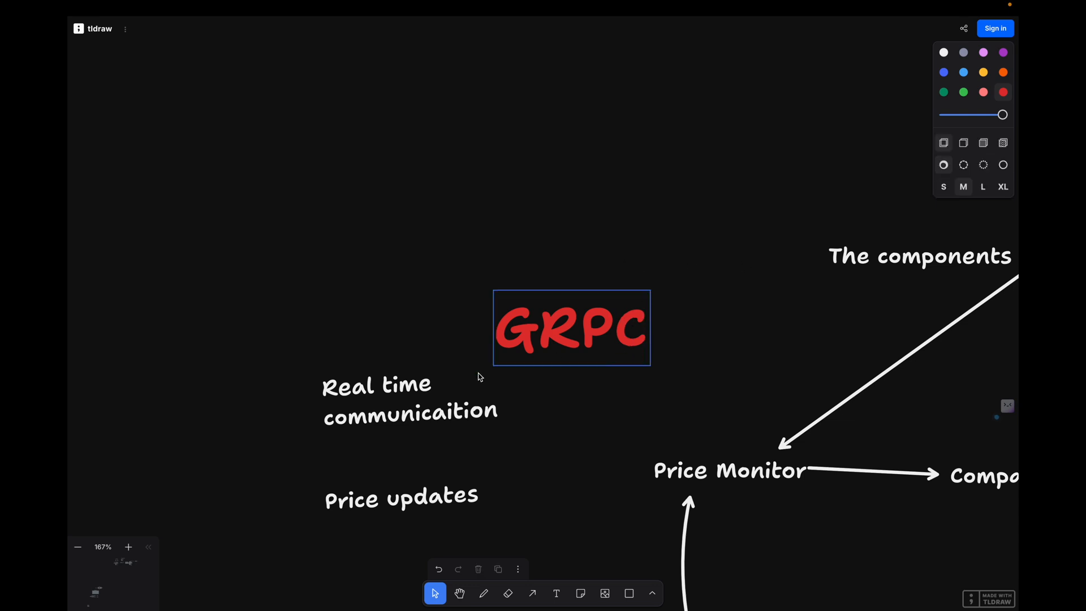
drag(571, 328, 562, 327)
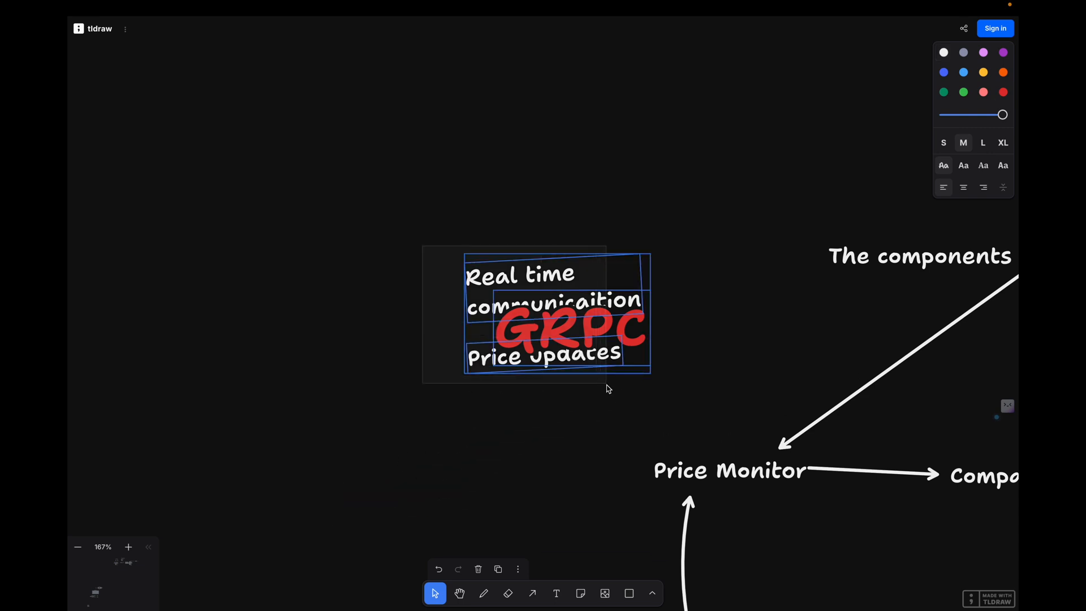
Step: Move the GRPC notes, frame them in a red box, and place a 'FAST AF' label above it
drag(537, 315, 429, 388)
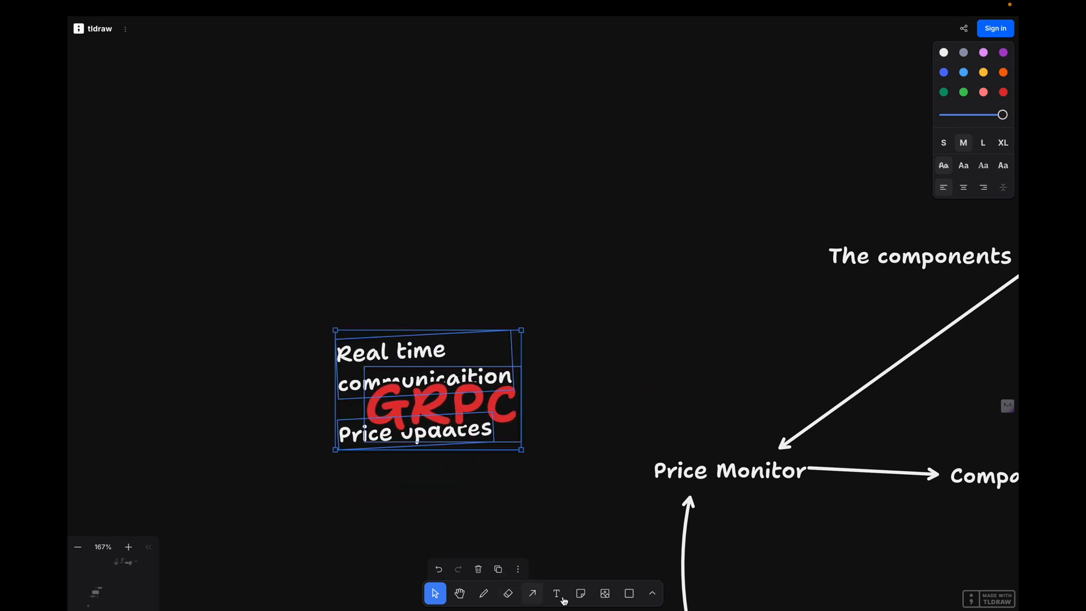
drag(274, 313, 589, 469)
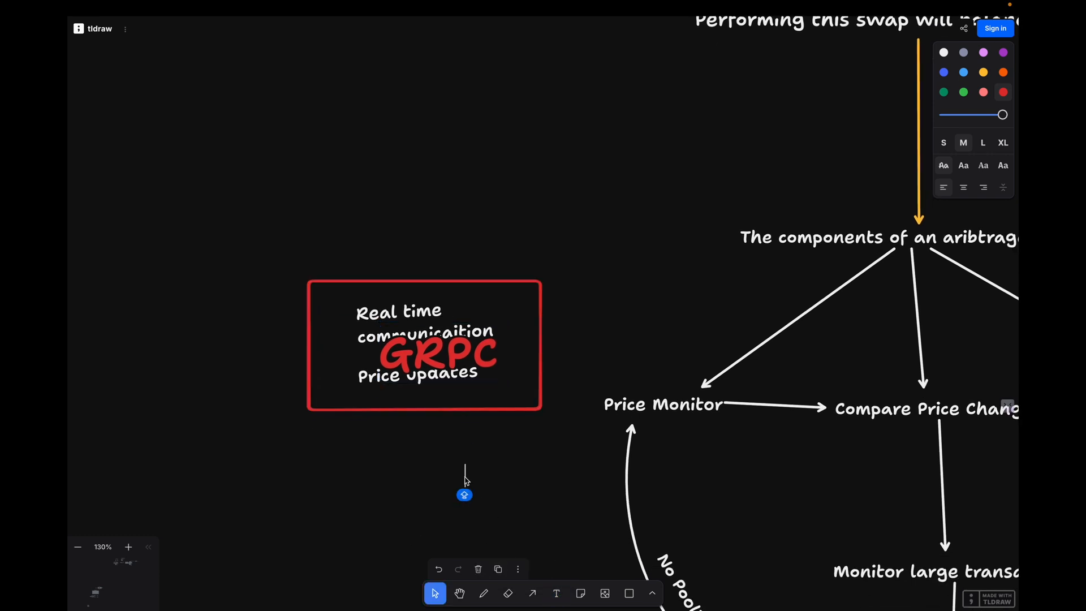
text(FAST AF)
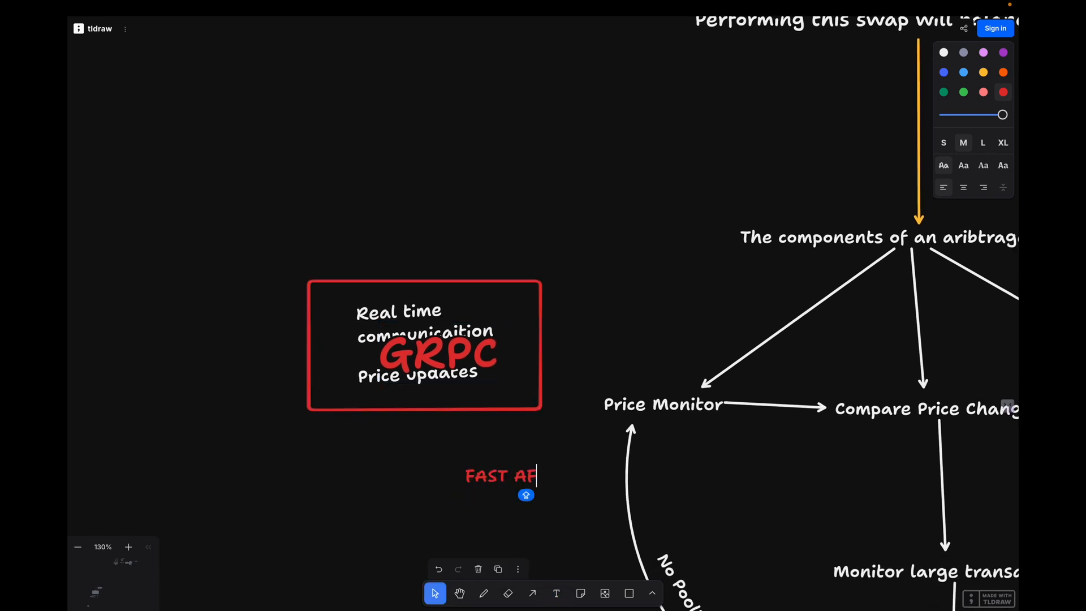
drag(499, 476, 435, 251)
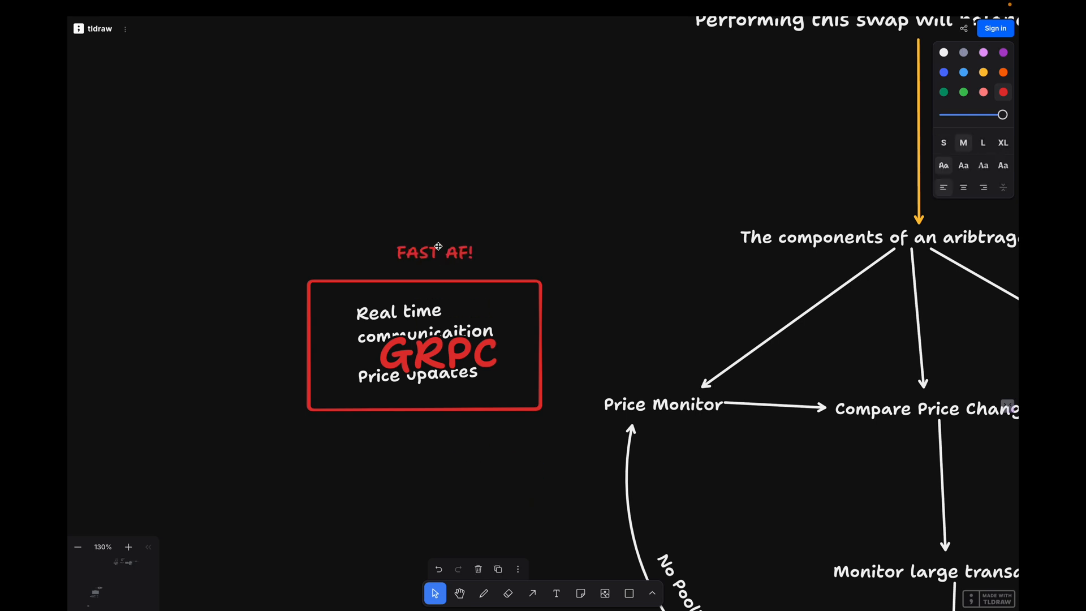
click(434, 251)
text($$$$)
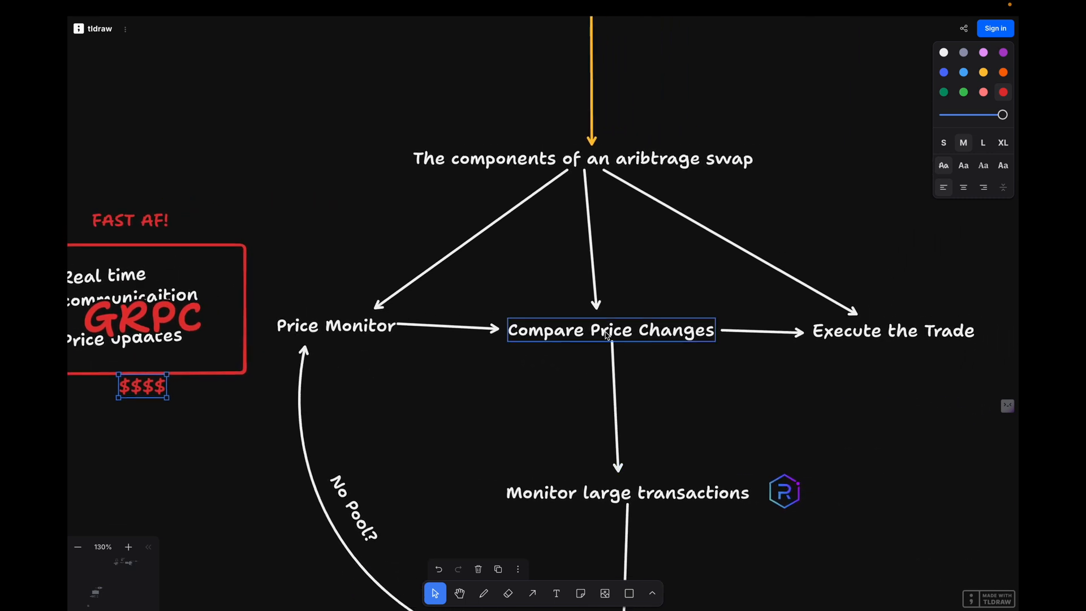
mouse_move(616, 335)
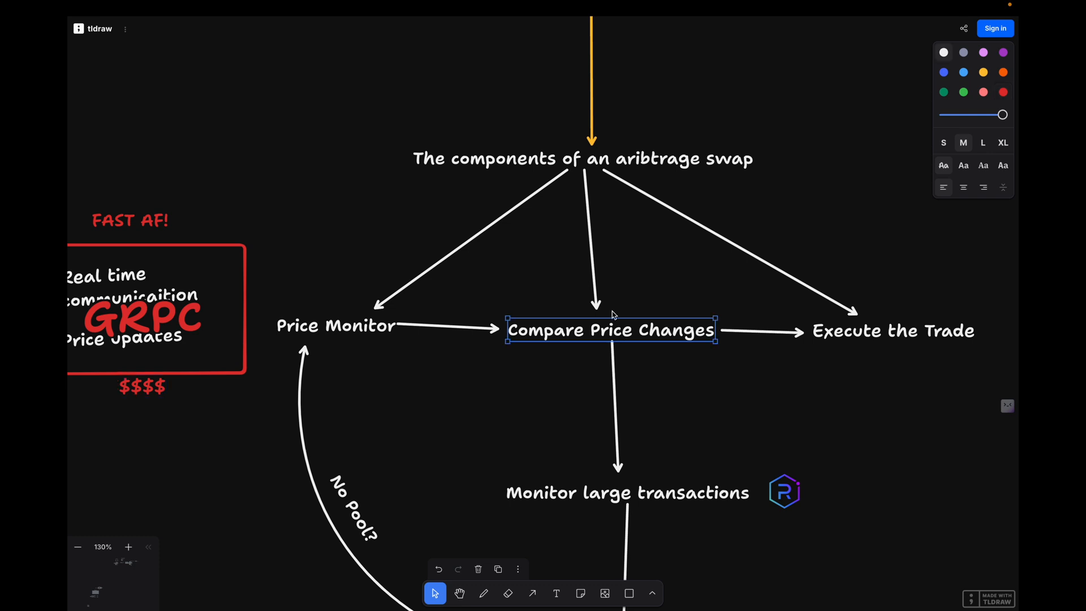
mouse_move(642, 377)
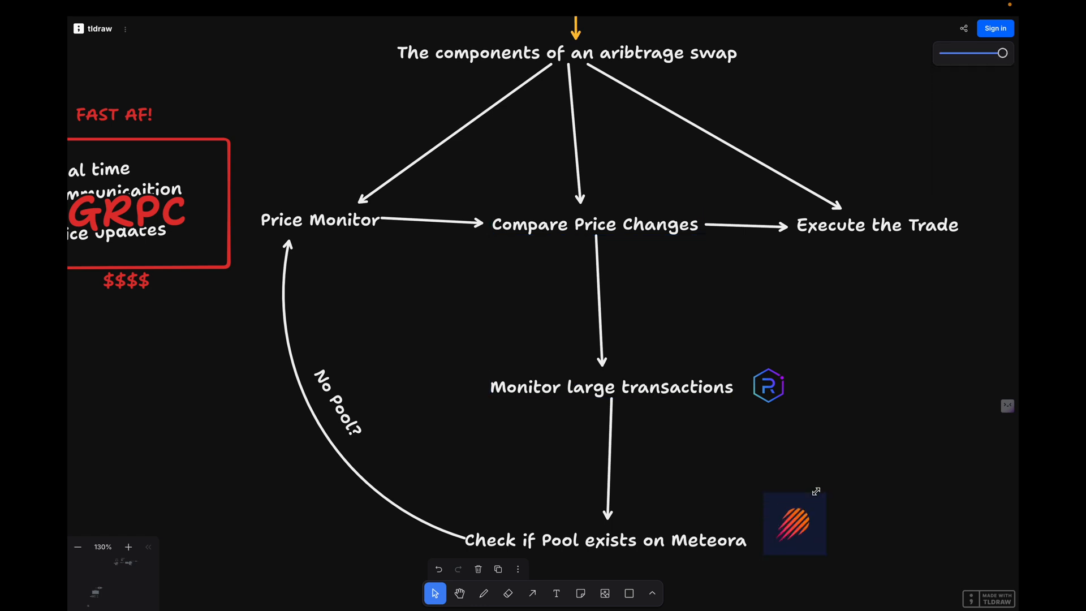
drag(767, 386, 786, 366)
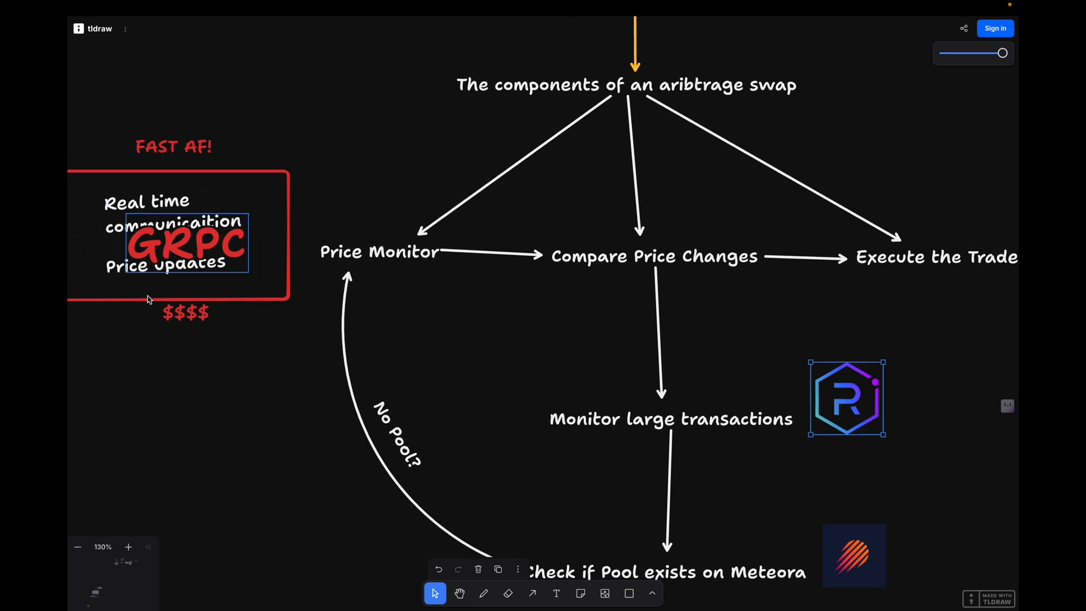
scroll(down, 3)
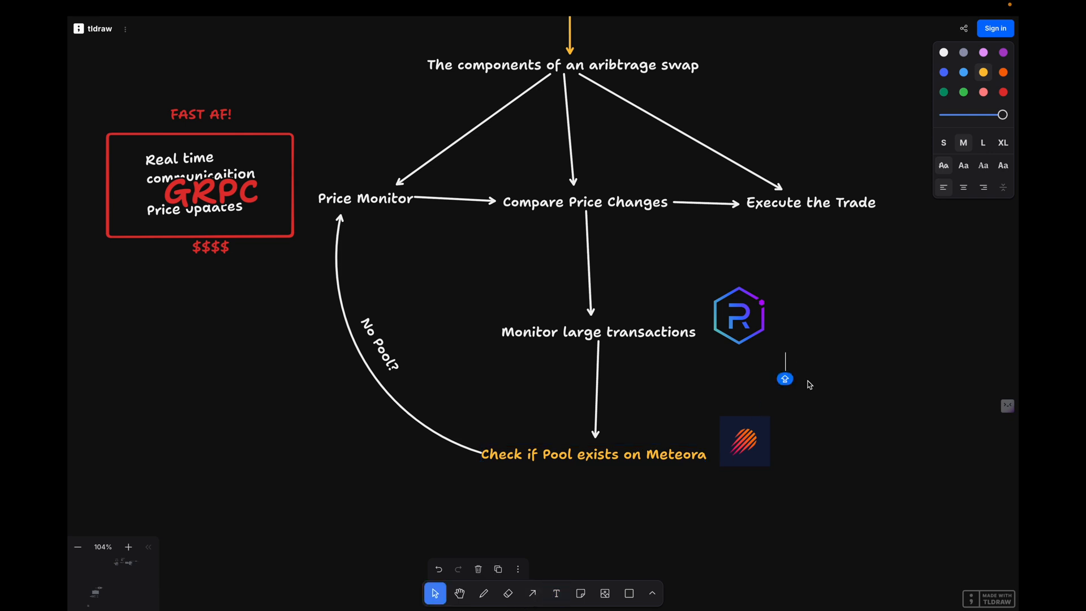
Step: Type '5% DIF?' and move it beside the downward arrow below Compare Price Changes
text(5% DI)
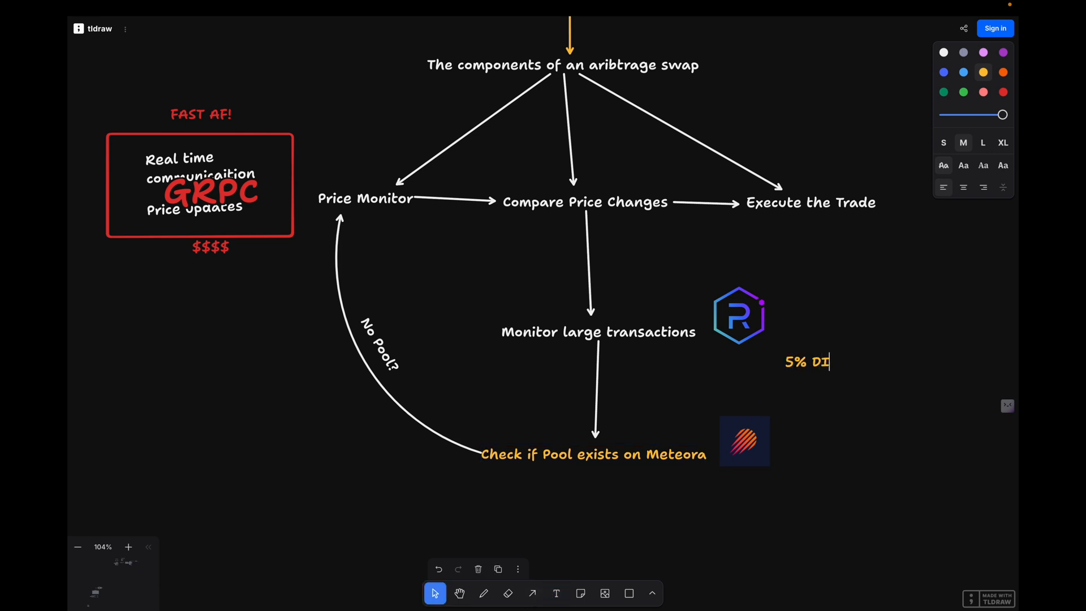
text(F?)
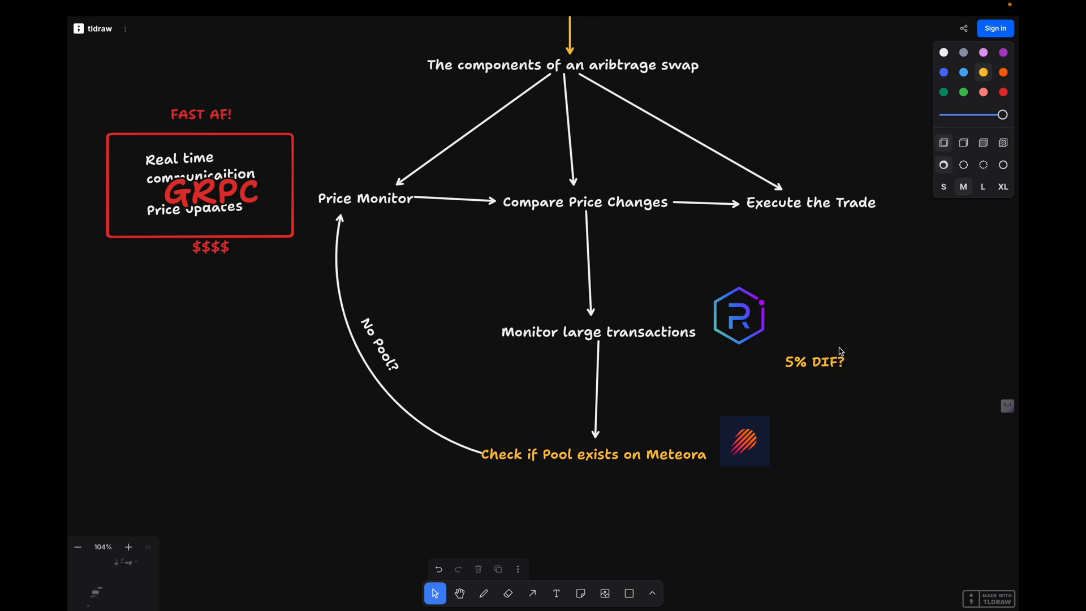
drag(814, 361, 635, 272)
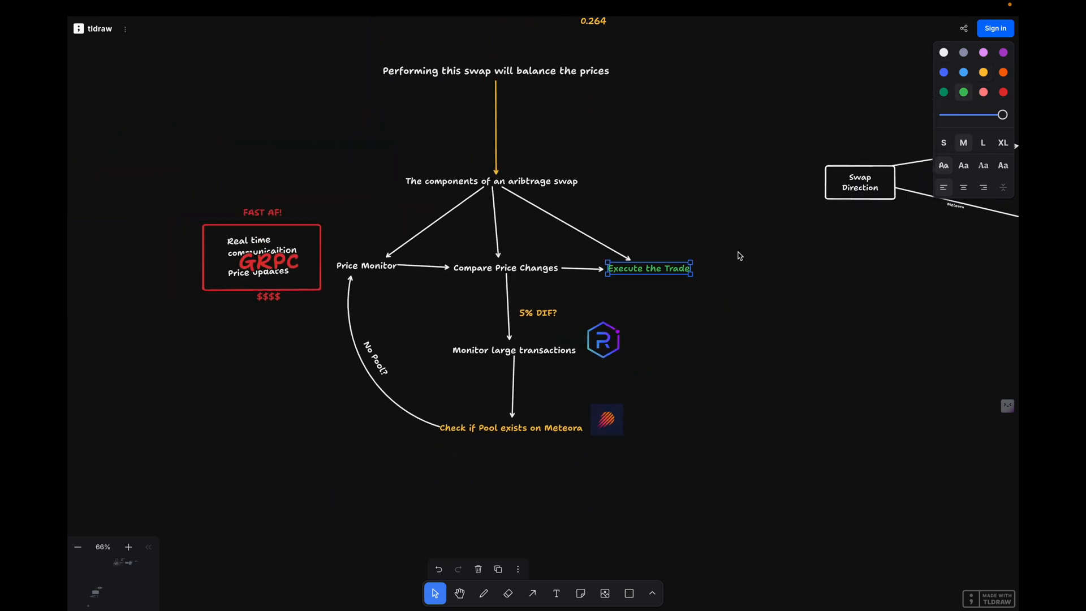
Step: Select the Swap Direction box, then turn the arrow leading to Buy Meteora green
scroll(down, 3)
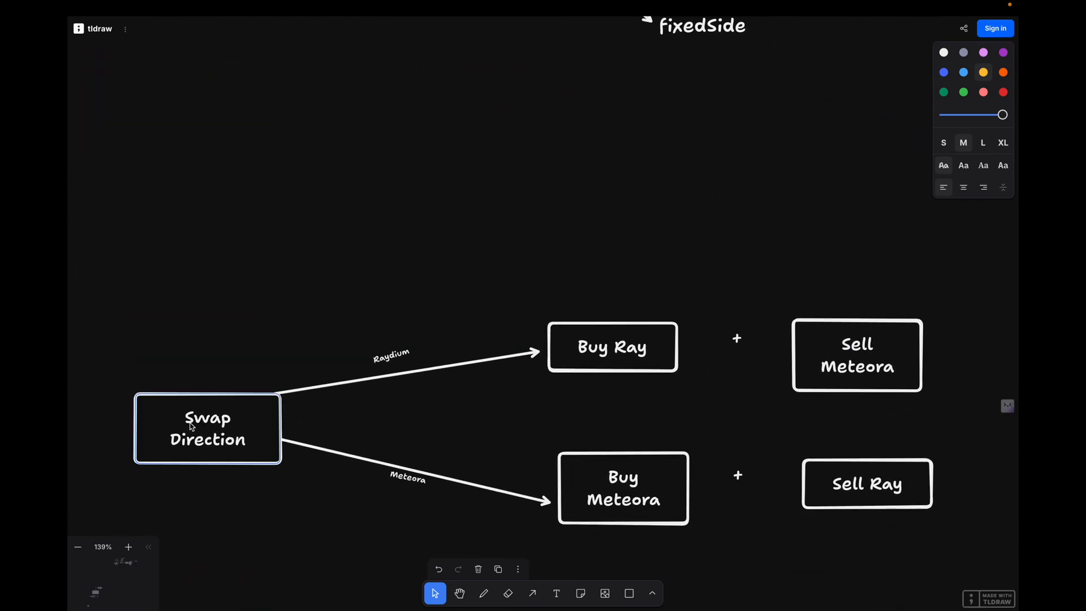
click(207, 428)
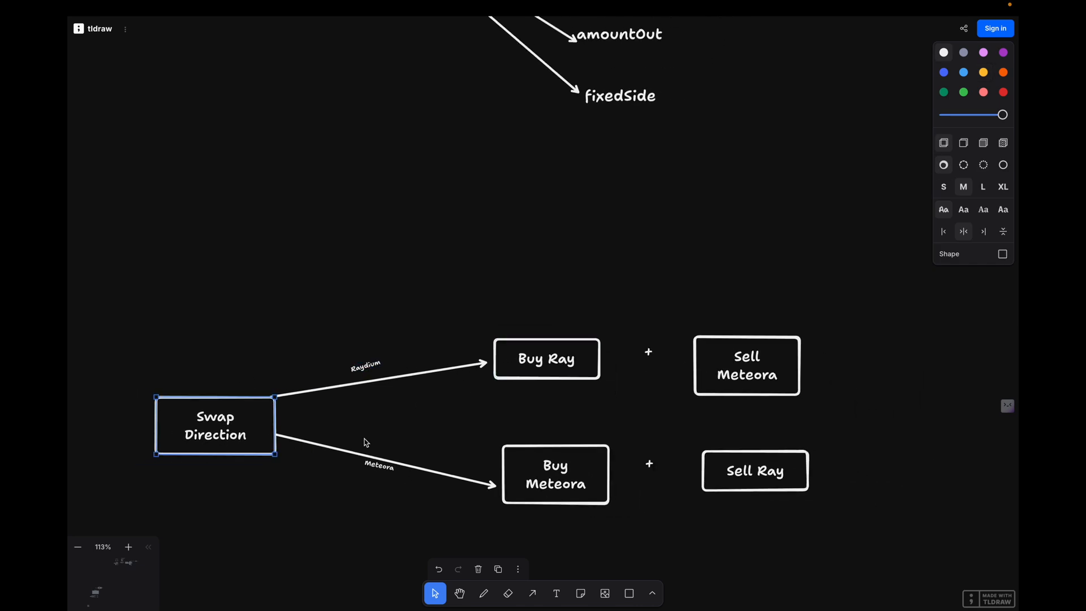
click(555, 474)
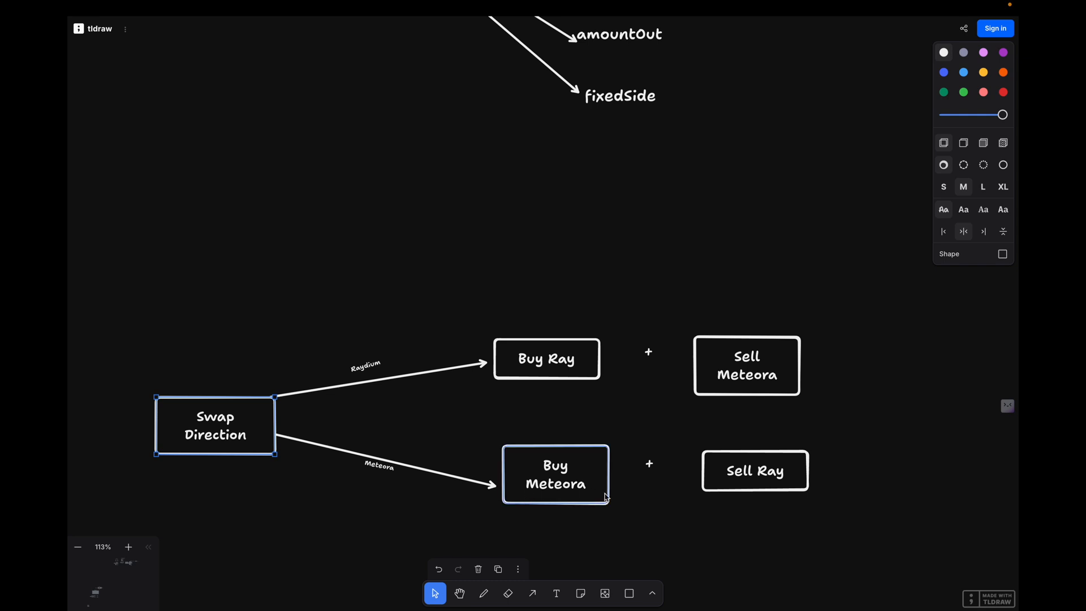
click(555, 474)
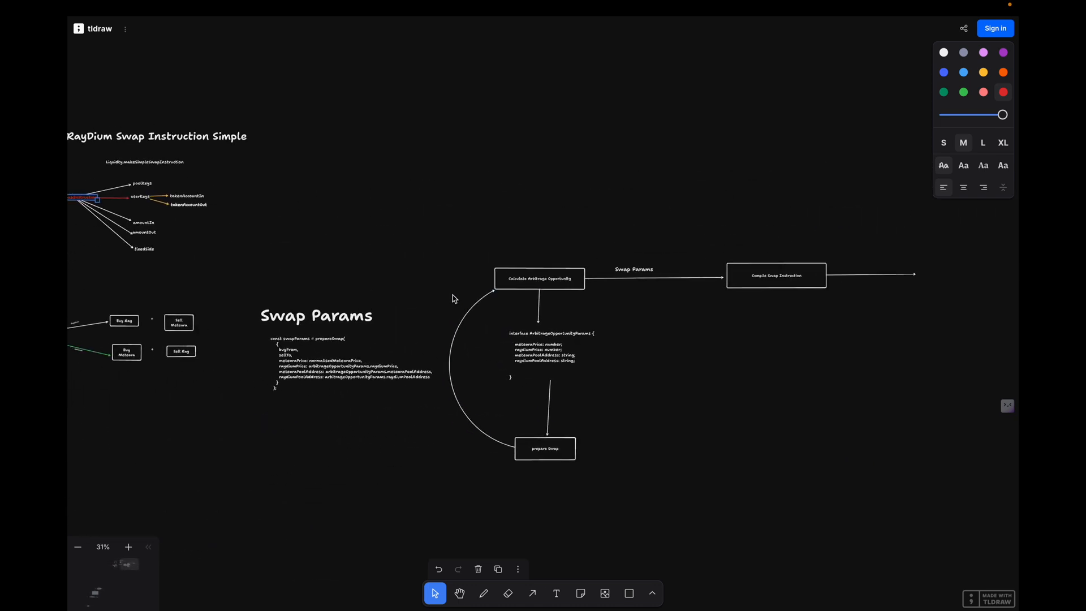
scroll(down, 3)
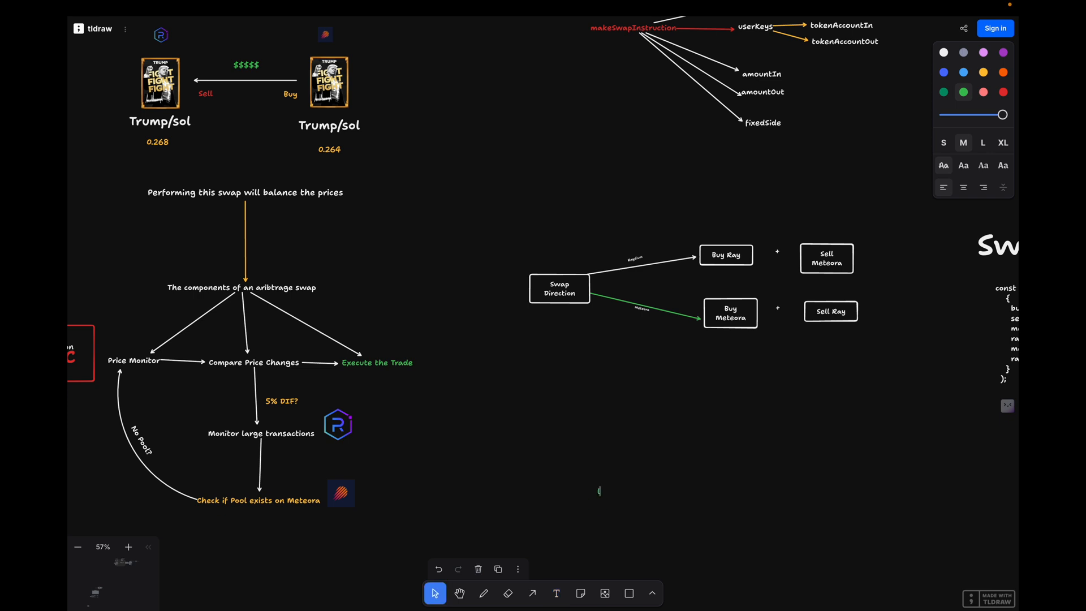
Step: Type the 'links in description' note and move it to the centre of the board
text(links i)
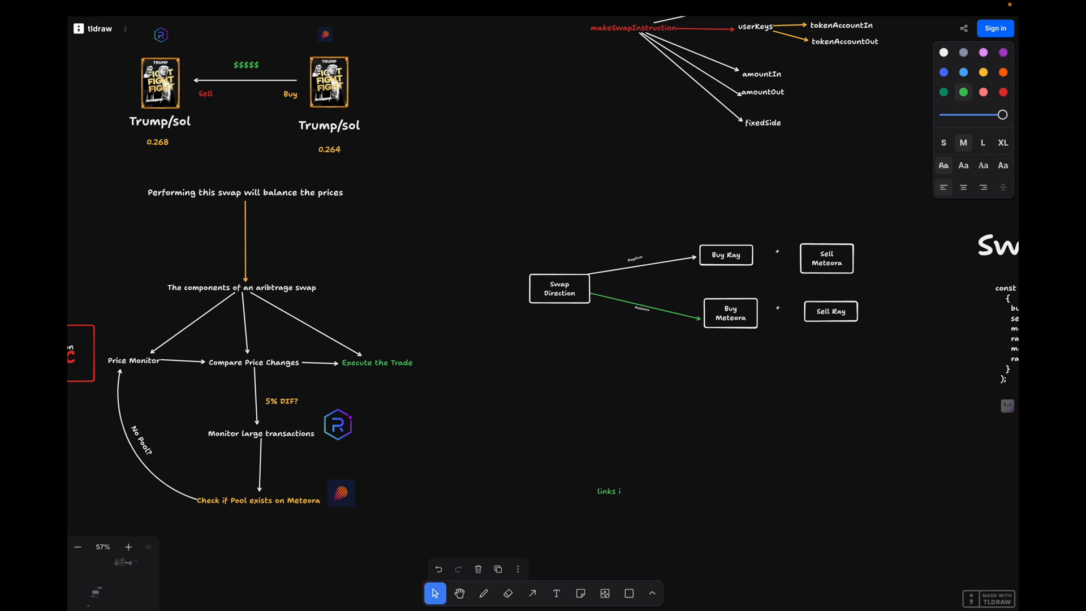
text(n description)
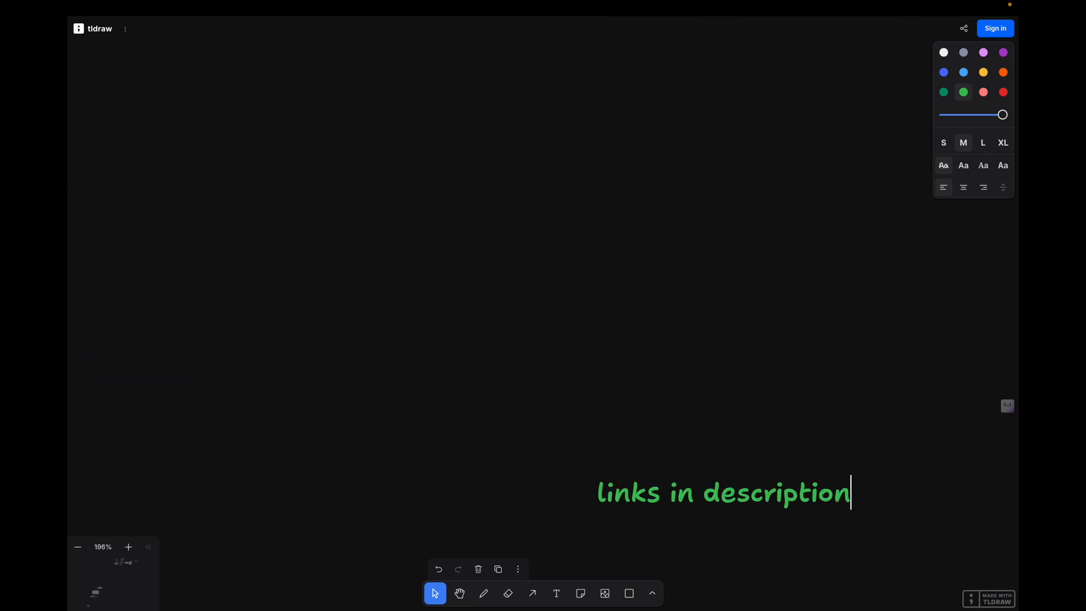
drag(721, 493, 576, 261)
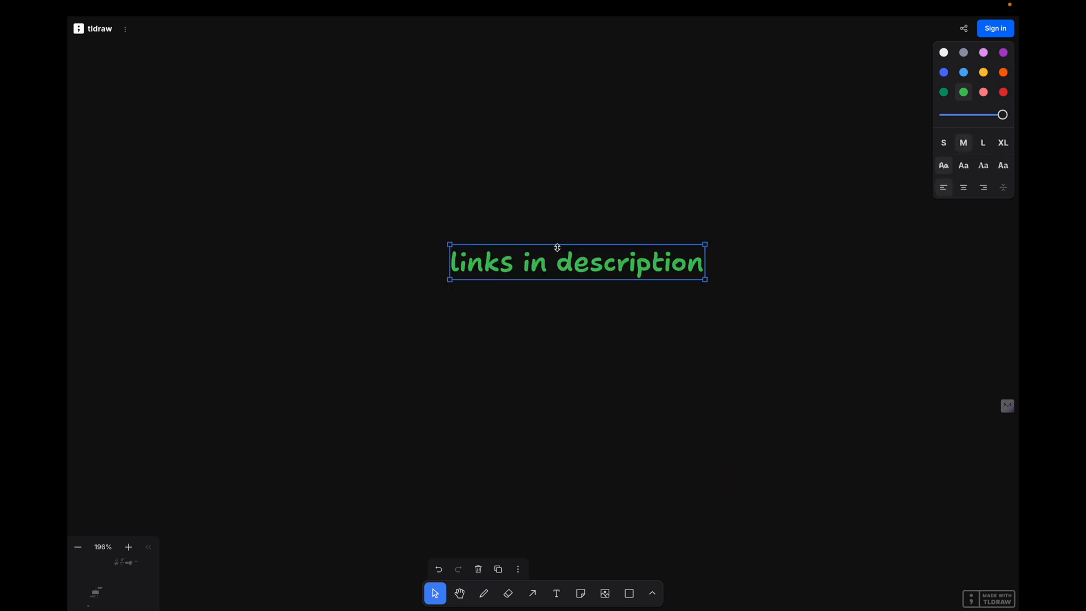
Step: Add a 'whalesnipr.com' text note beneath the links note
click(556, 592)
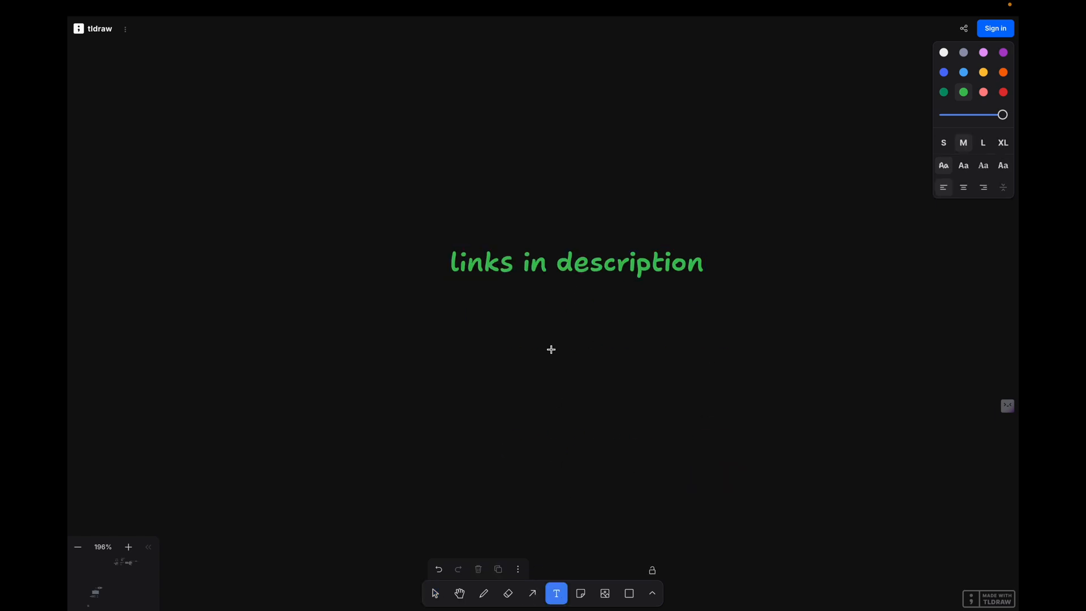
text(whalesnipr)
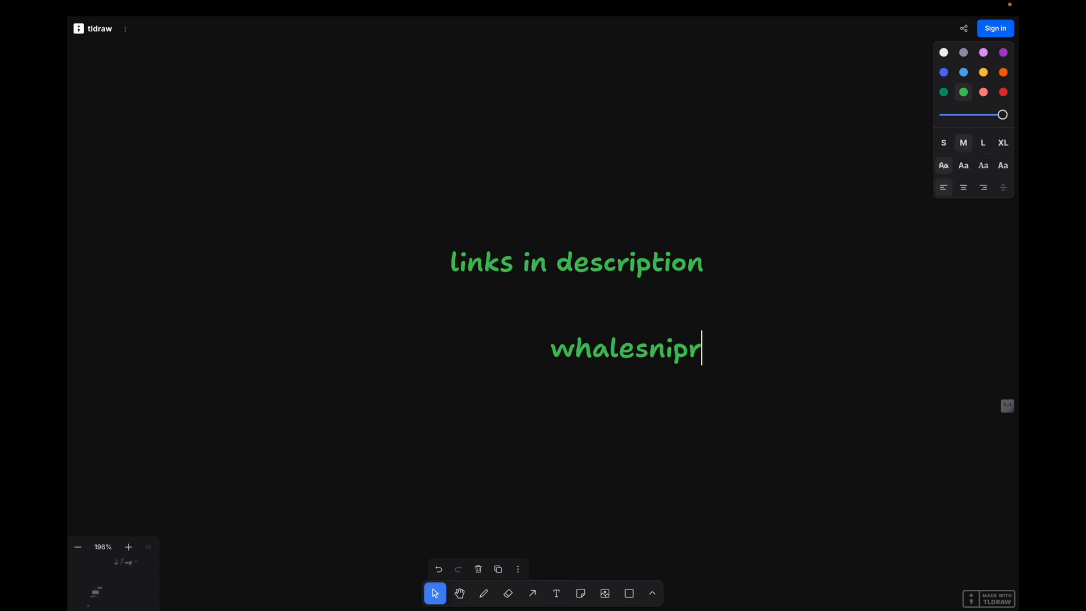
text(.com)
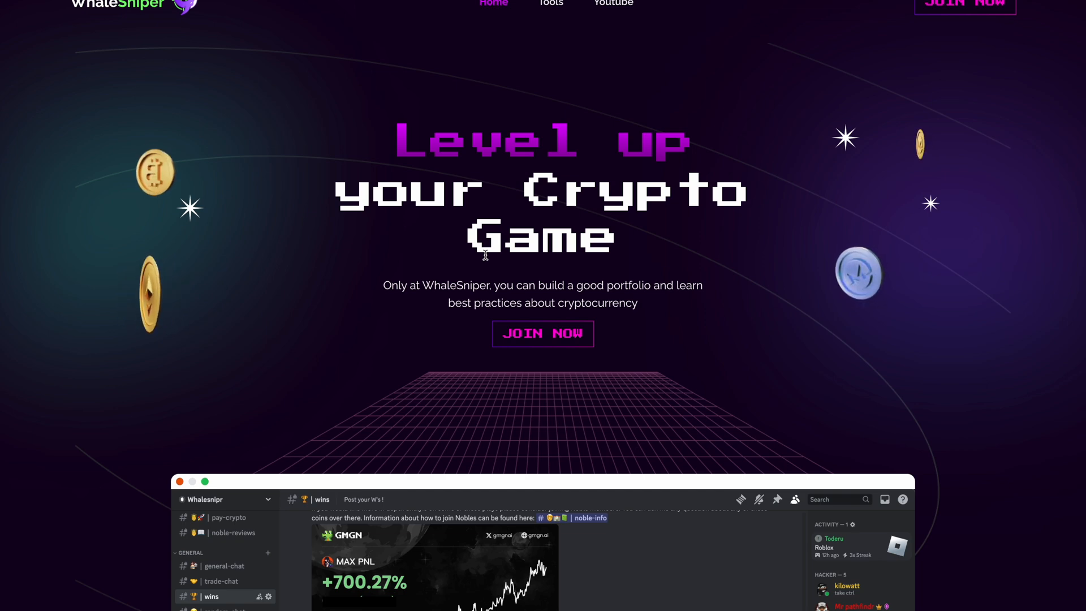
Step: Scroll the WhaleSniper homepage past the Discord preview, Tools cards and testimonials to the FAQ
scroll(down, 3)
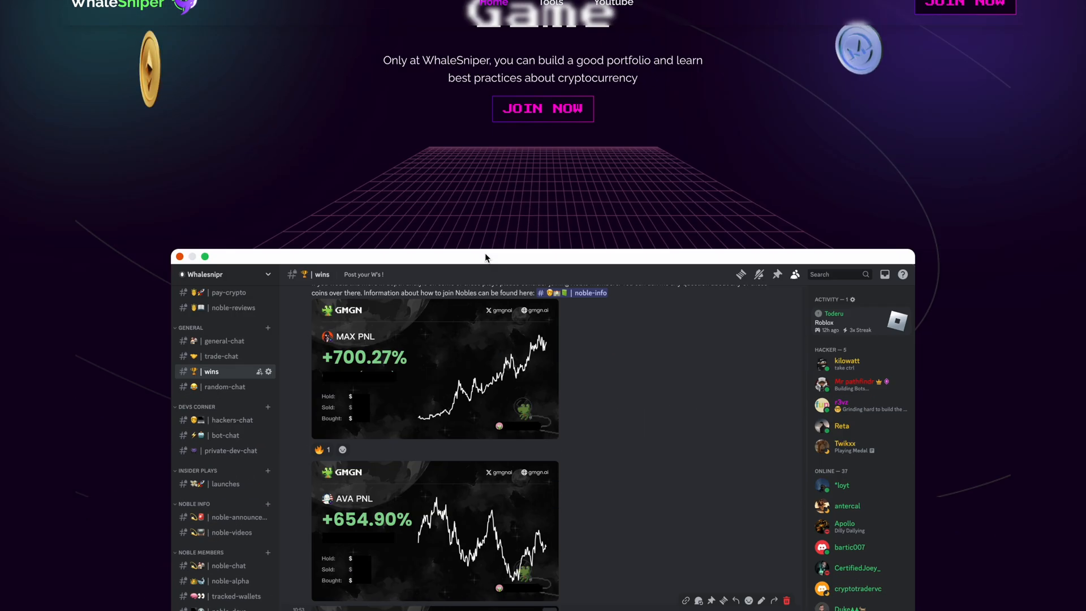
scroll(down, 3)
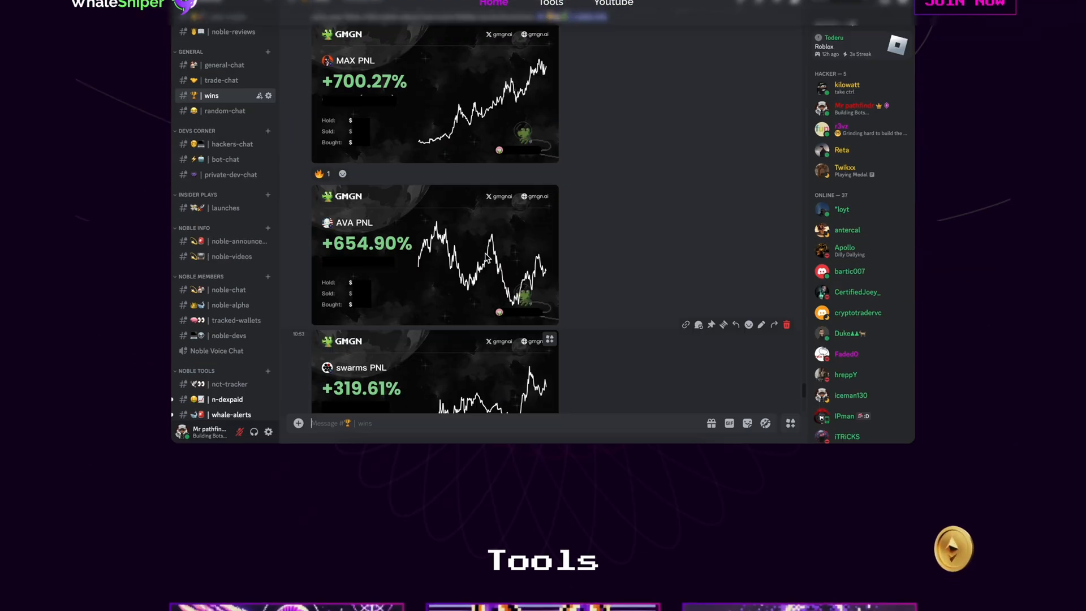
scroll(down, 3)
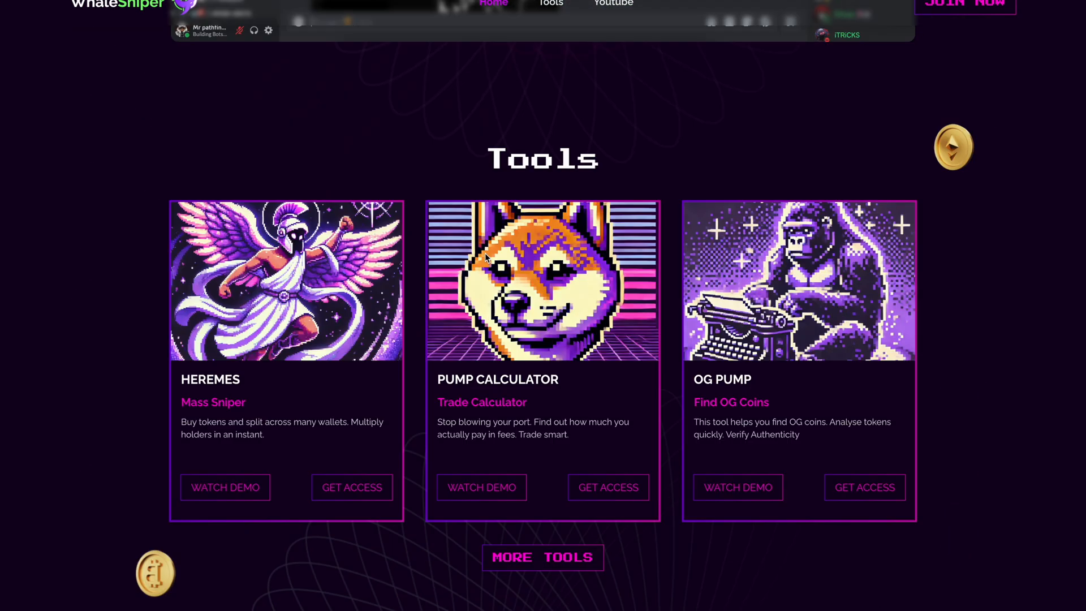
scroll(down, 3)
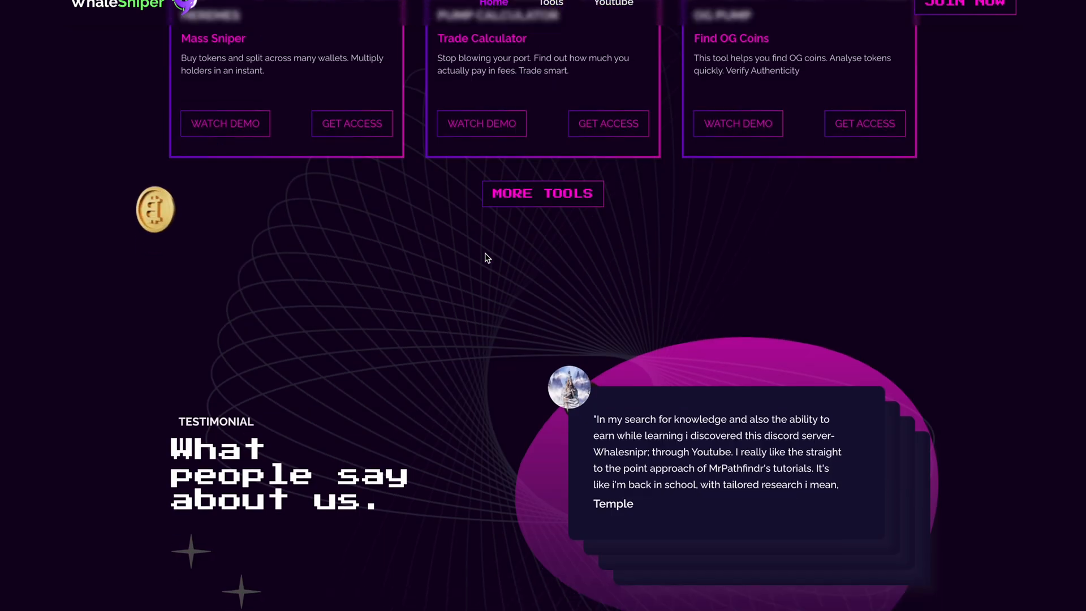
scroll(down, 3)
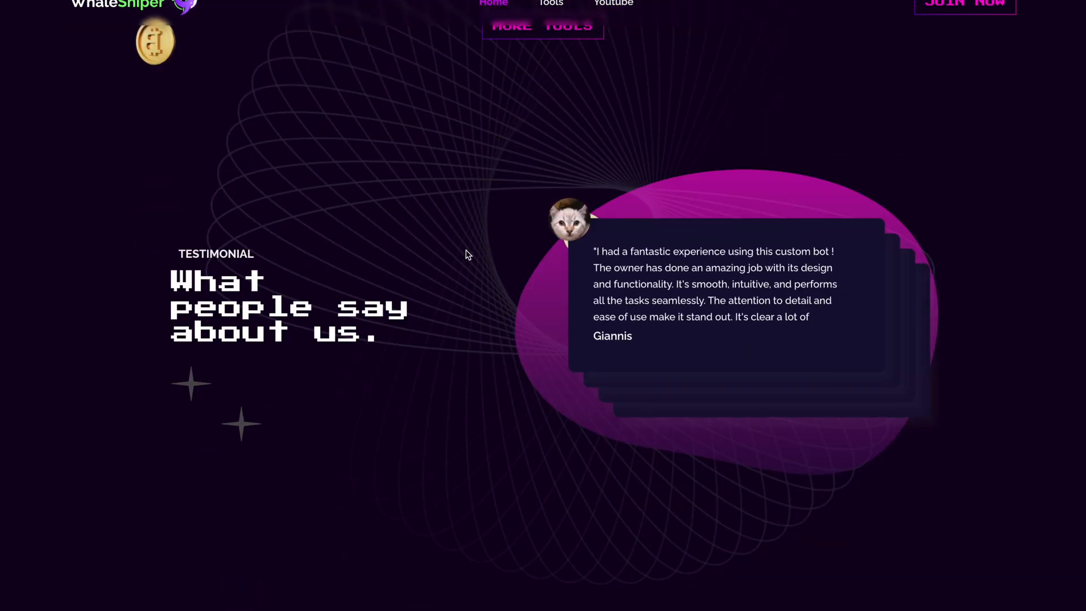
scroll(down, 3)
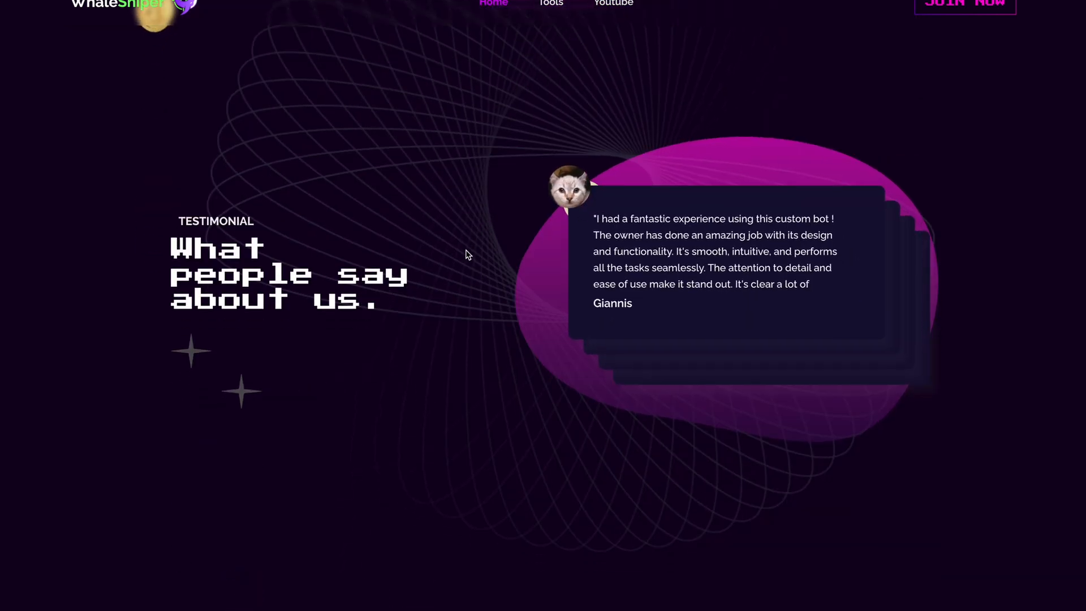
scroll(down, 3)
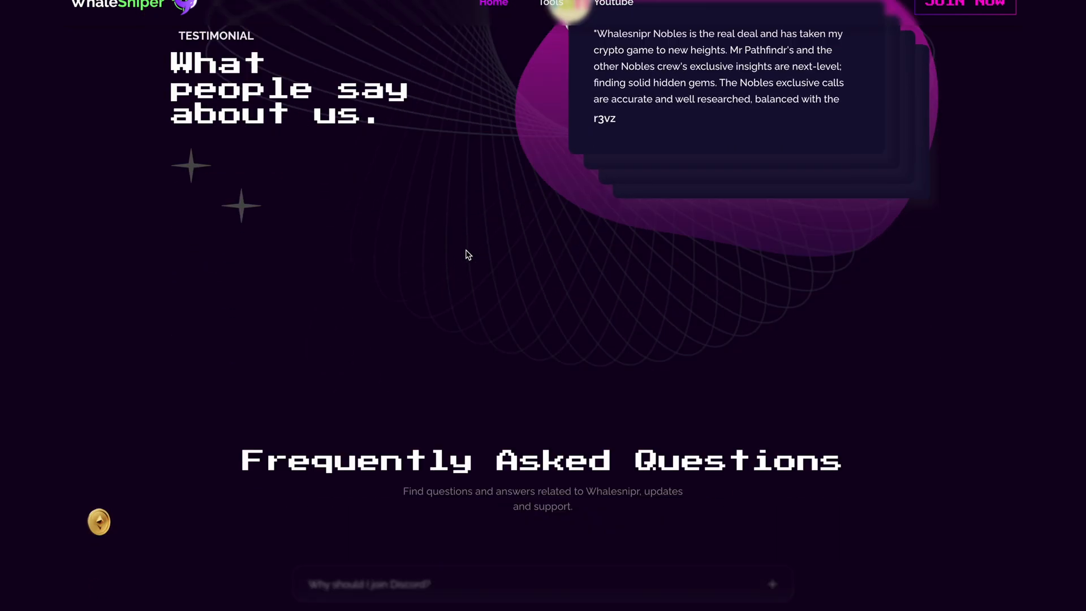
scroll(down, 3)
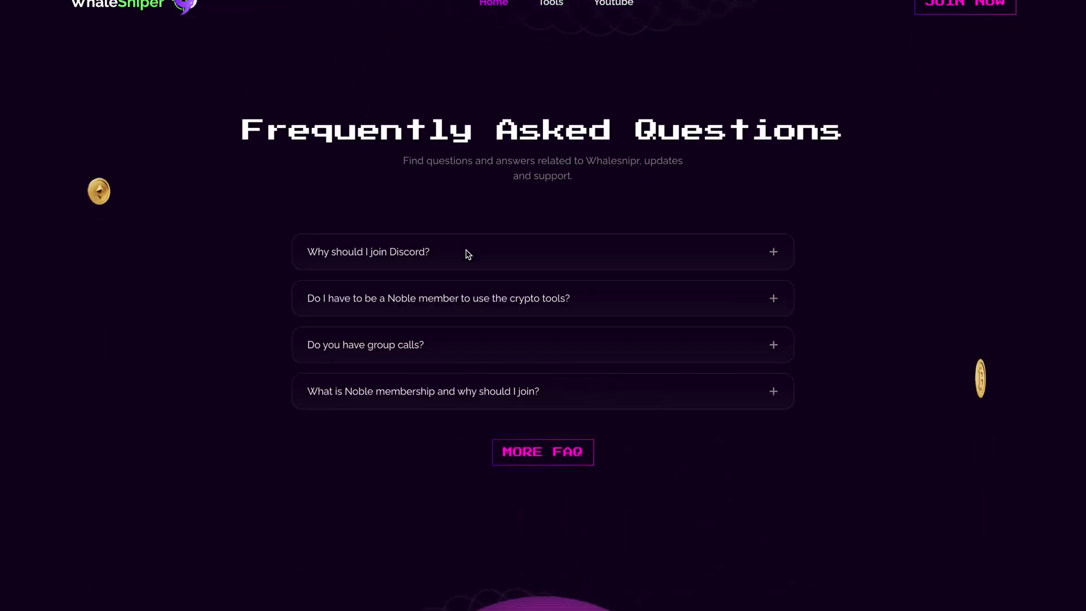